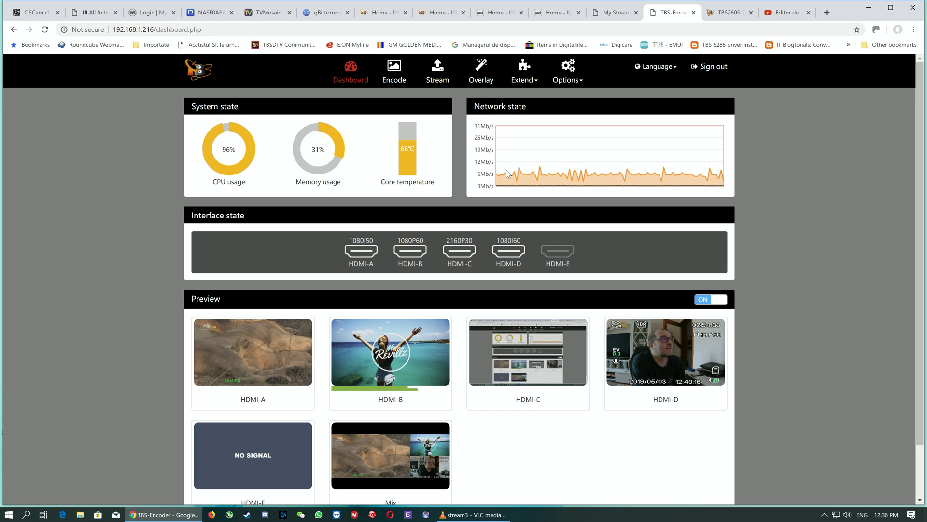
pyautogui.moveTo(522, 159)
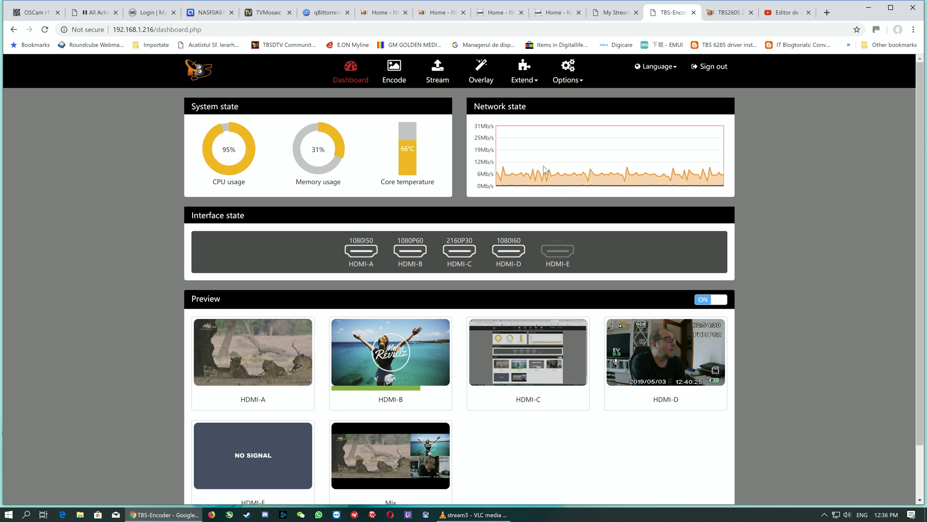
pyautogui.moveTo(284, 286)
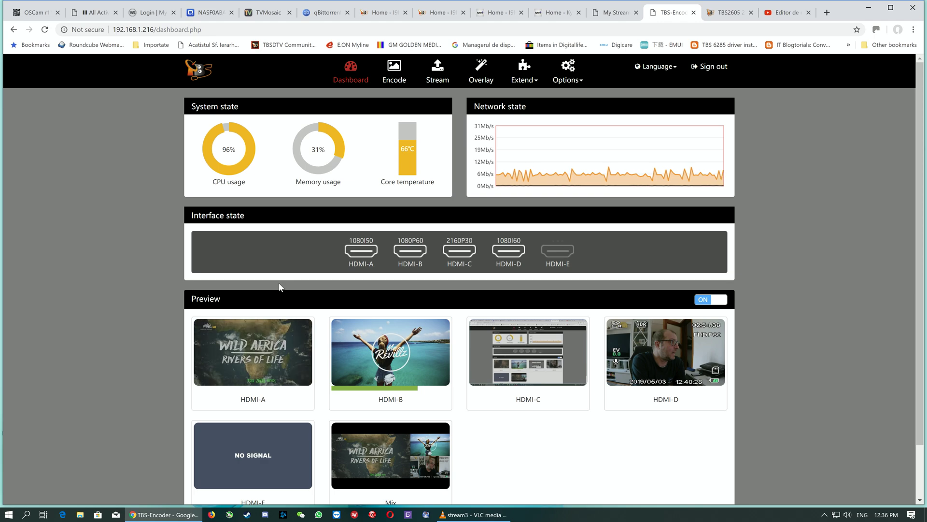
pyautogui.moveTo(325, 274)
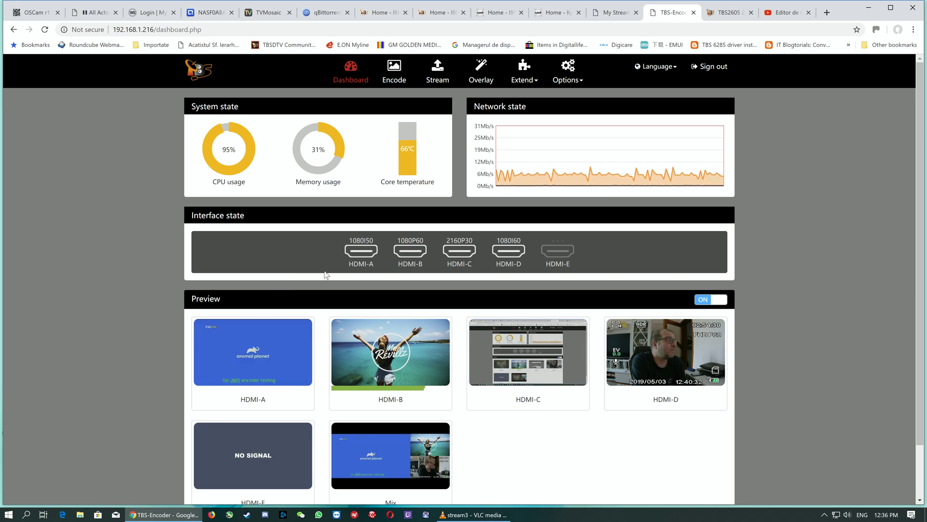
pyautogui.moveTo(251, 348)
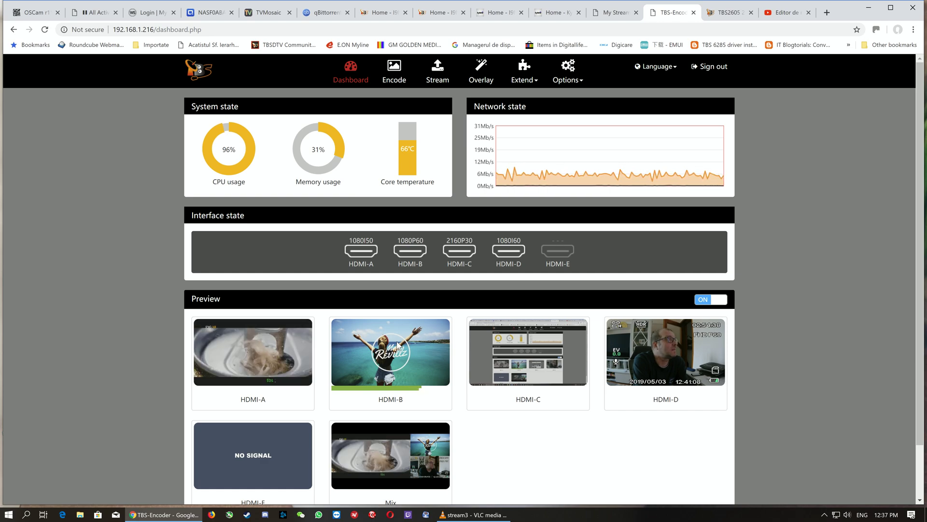
pyautogui.moveTo(497, 358)
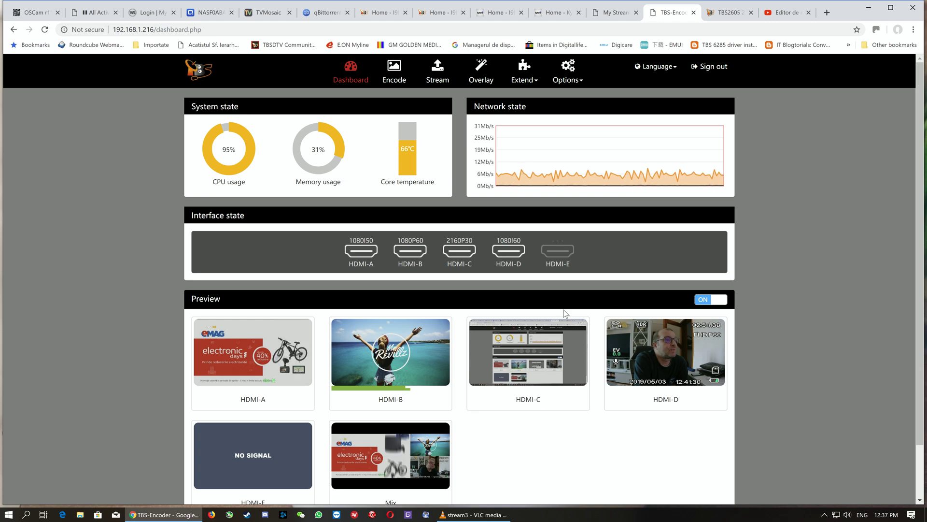
pyautogui.moveTo(506, 263)
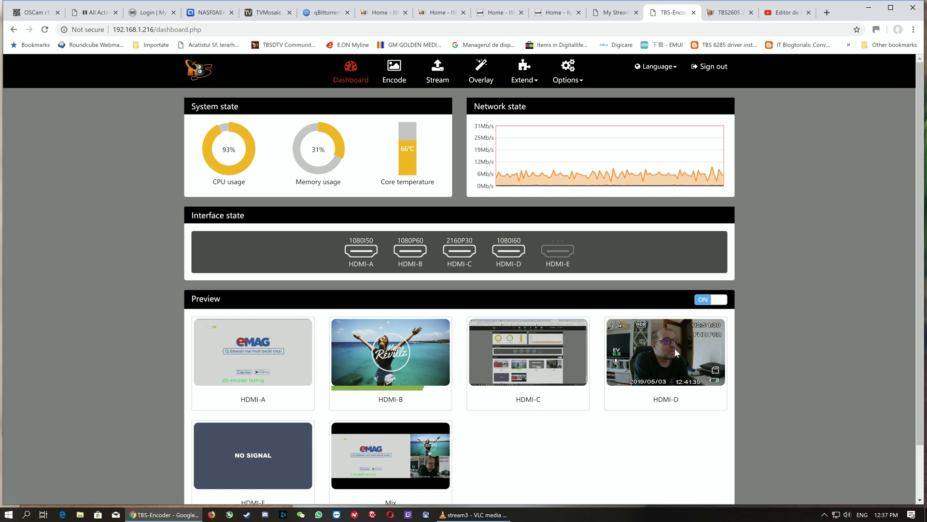
# Go to the Encode page showing 1080p, H.264, 3000 kb/s, 30 fps channel settings.
pyautogui.scroll(-3)
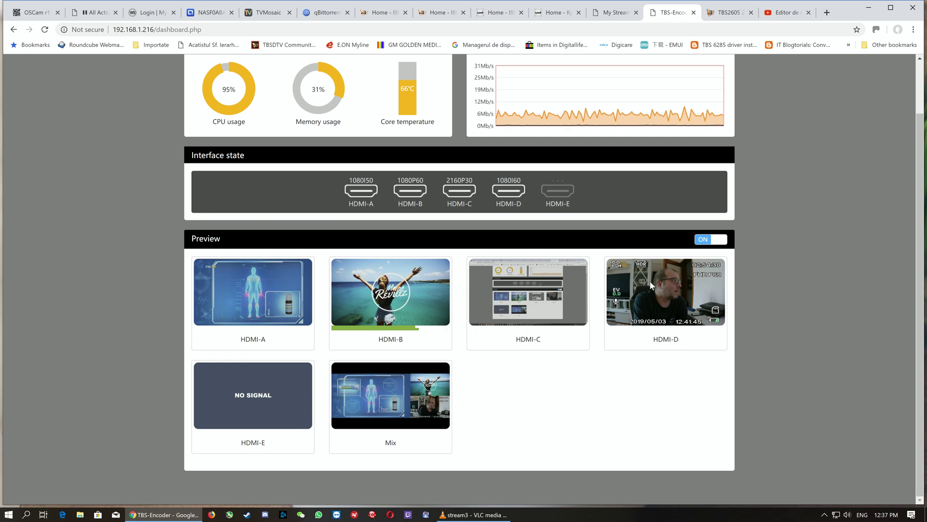
pyautogui.moveTo(310, 407)
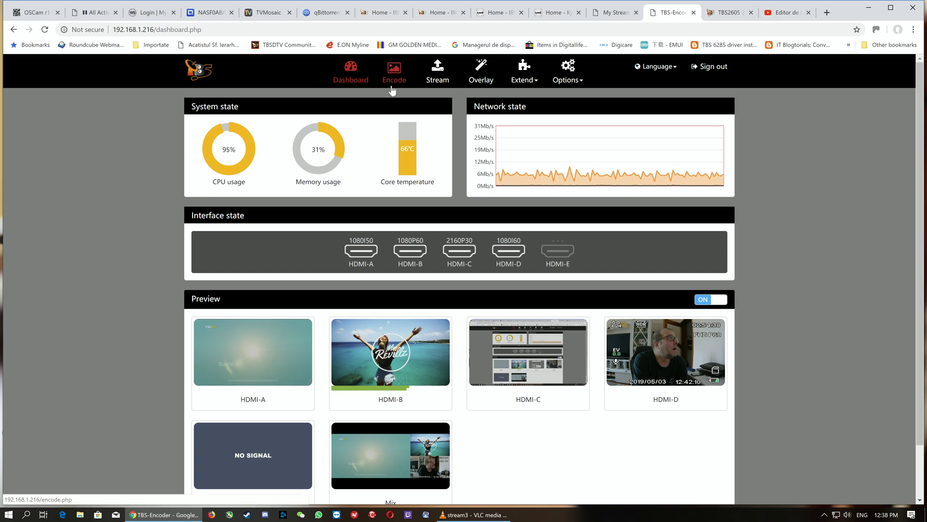
pyautogui.click(394, 68)
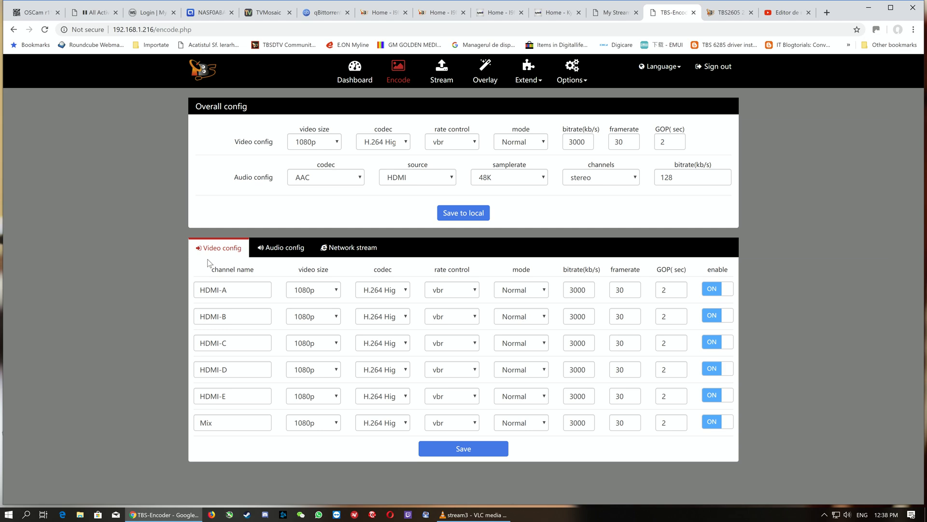
pyautogui.moveTo(248, 392)
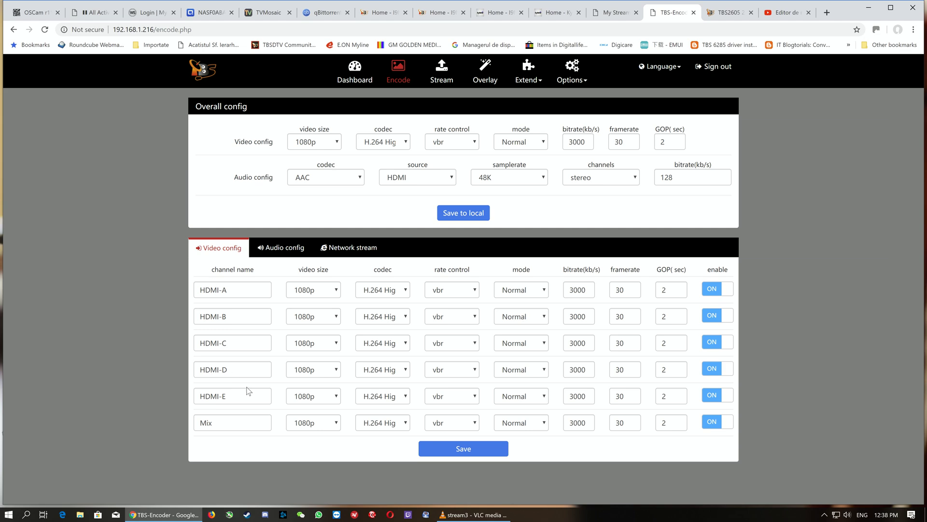
pyautogui.moveTo(271, 102)
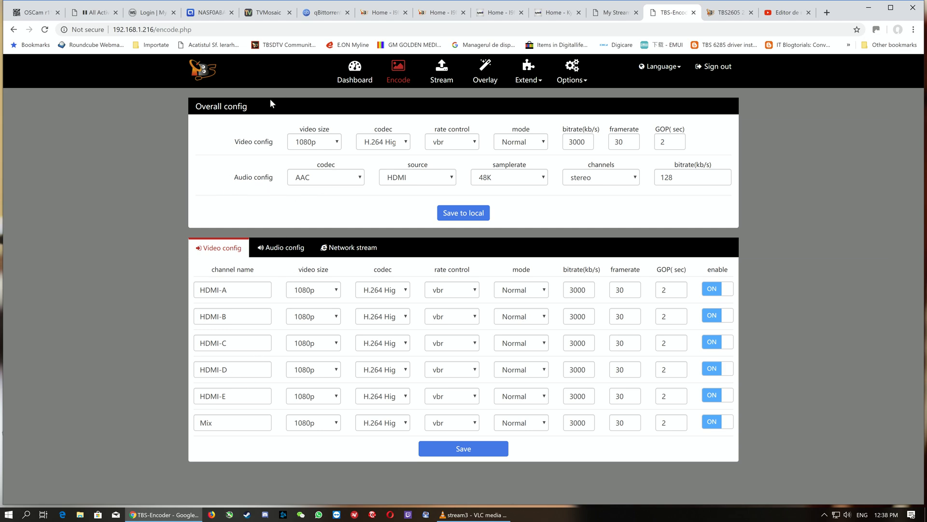
pyautogui.moveTo(419, 159)
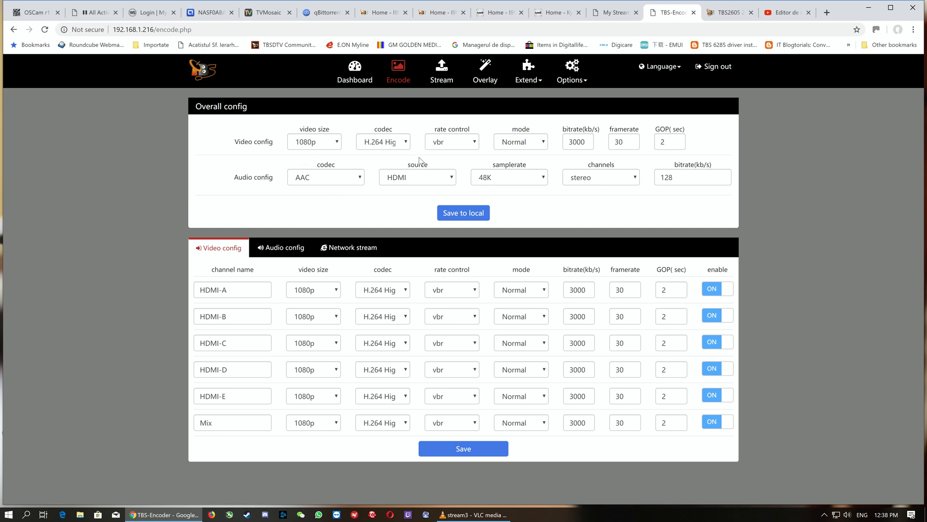
pyautogui.moveTo(342, 153)
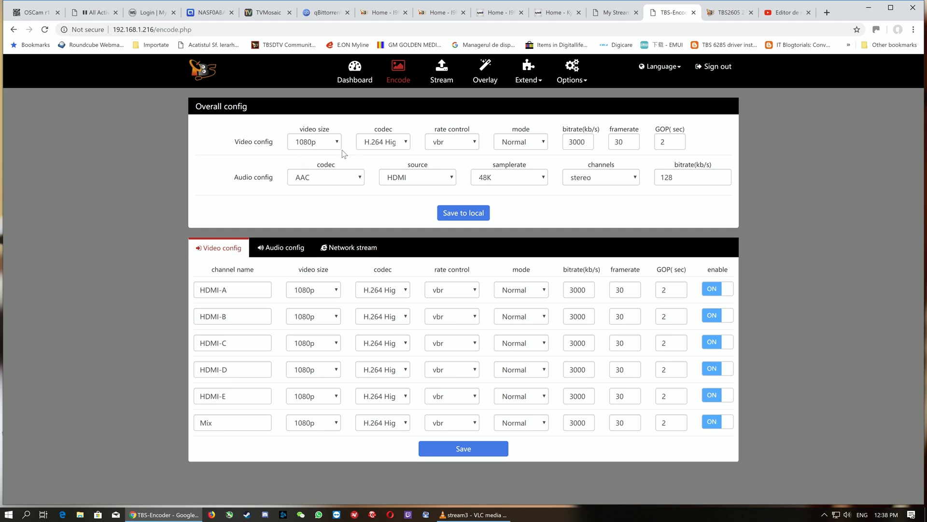
pyautogui.click(314, 141)
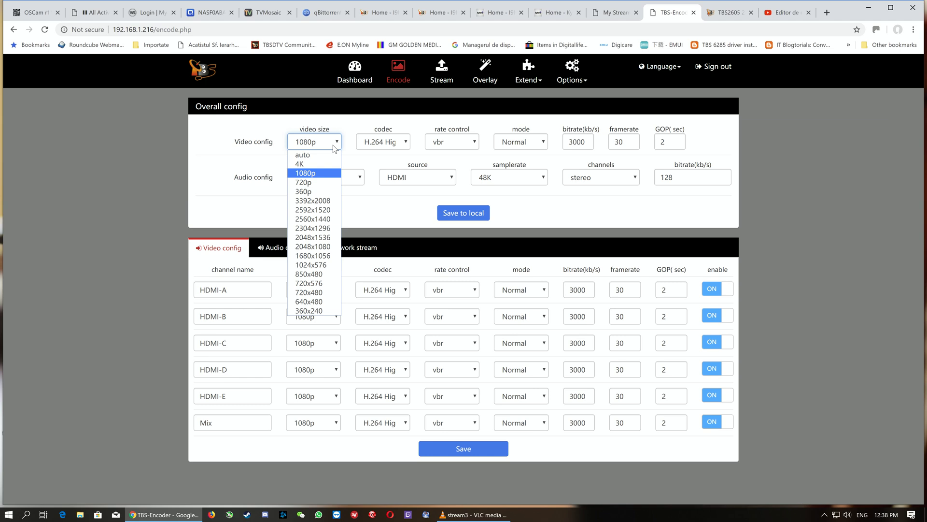
pyautogui.moveTo(313, 209)
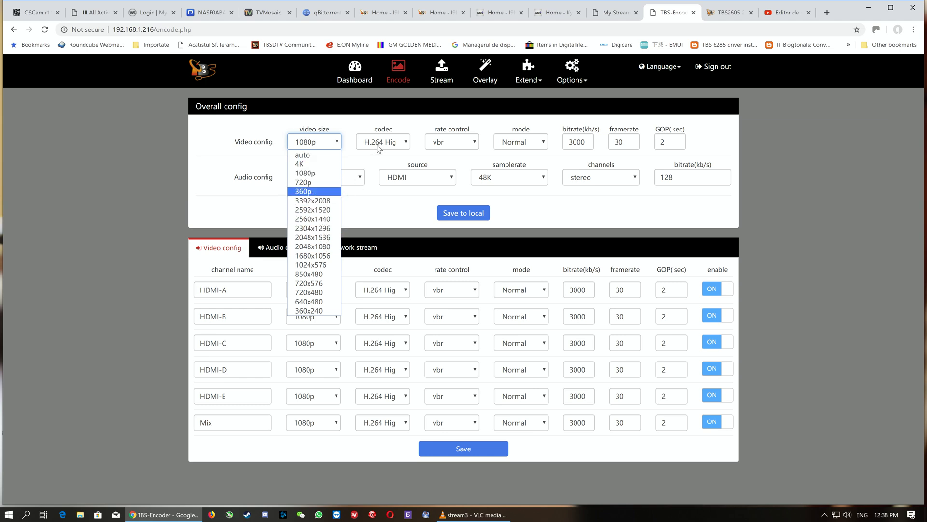
pyautogui.click(383, 141)
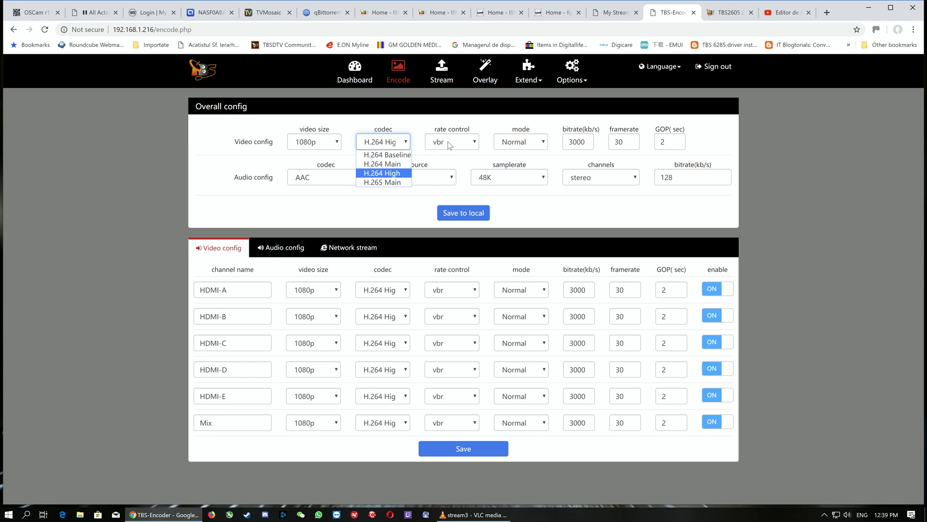
pyautogui.click(452, 141)
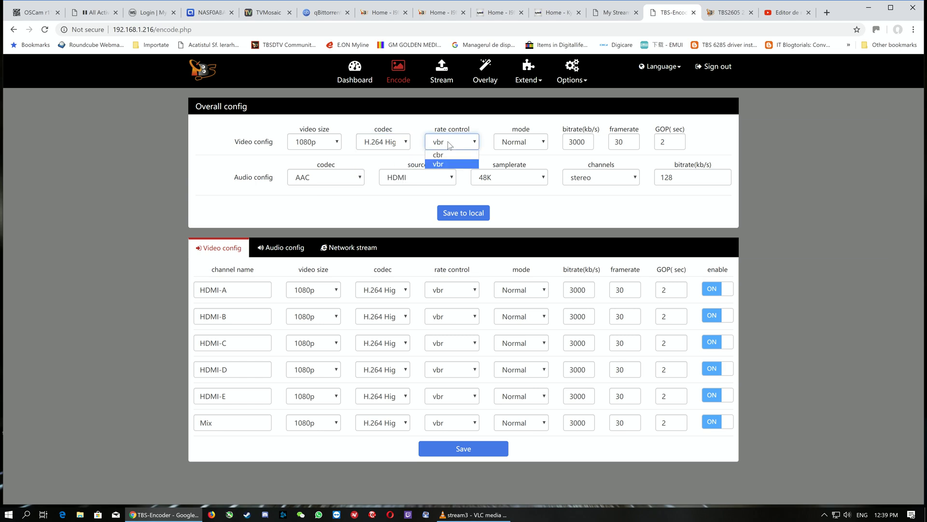
pyautogui.click(521, 141)
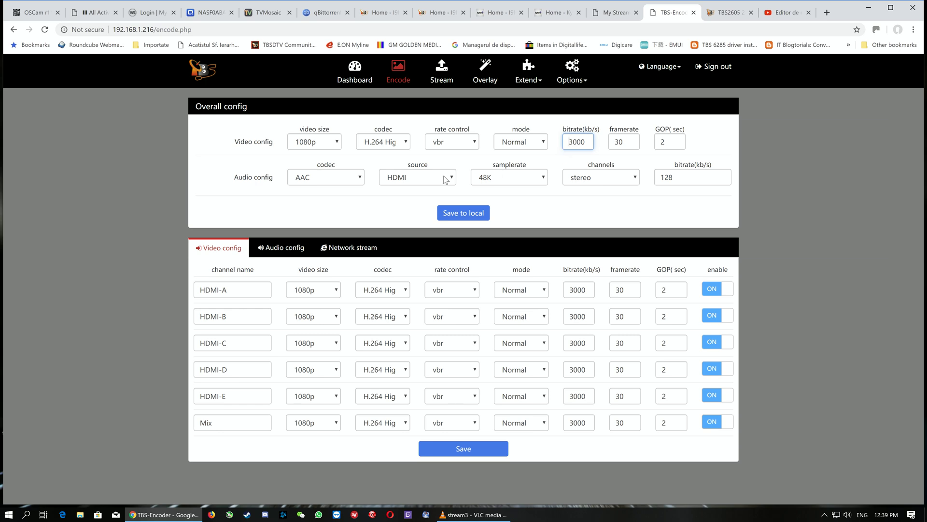
pyautogui.click(326, 177)
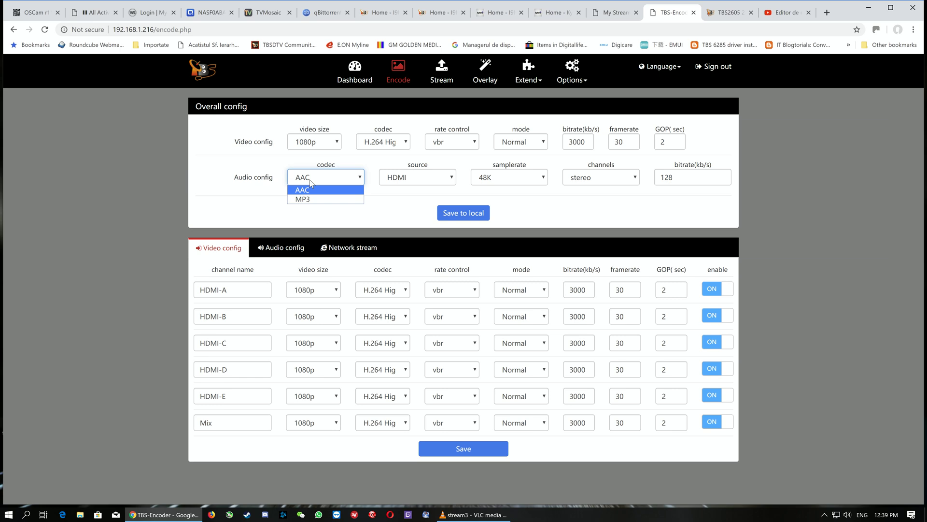
pyautogui.moveTo(320, 199)
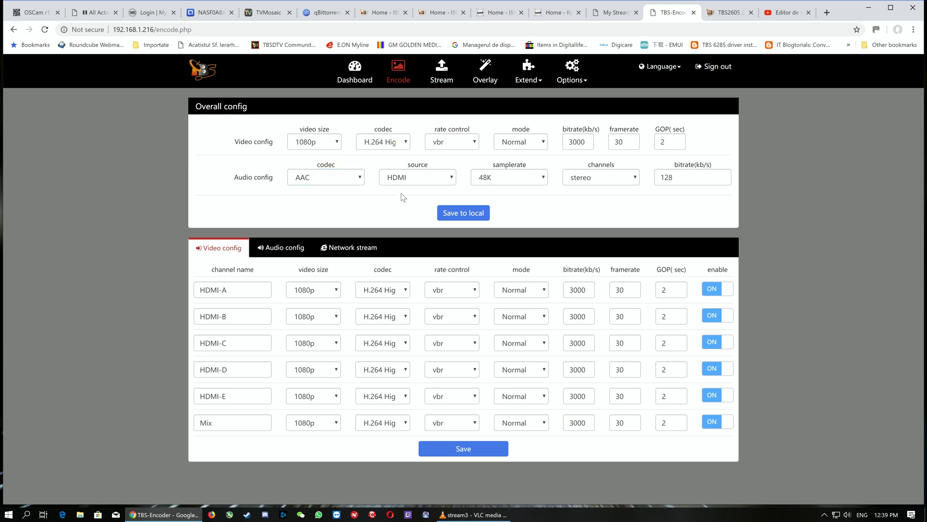
pyautogui.moveTo(537, 183)
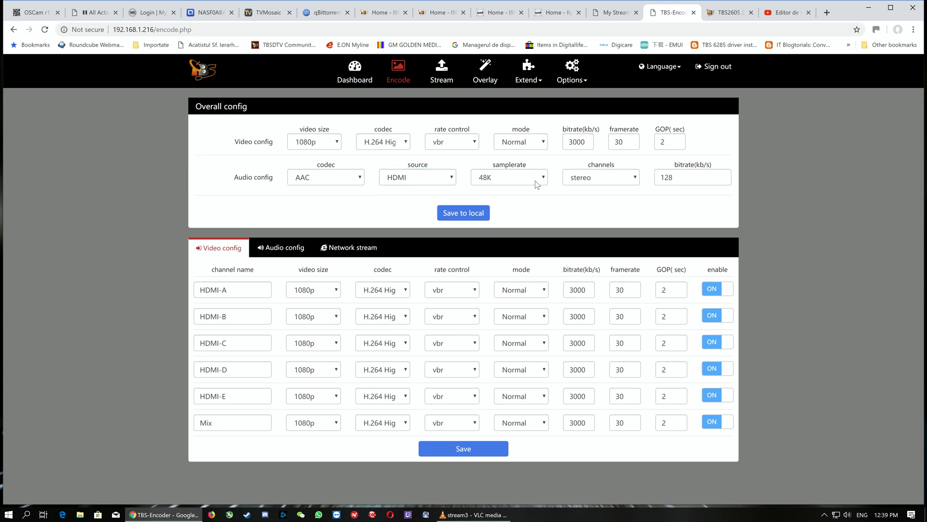
pyautogui.moveTo(589, 187)
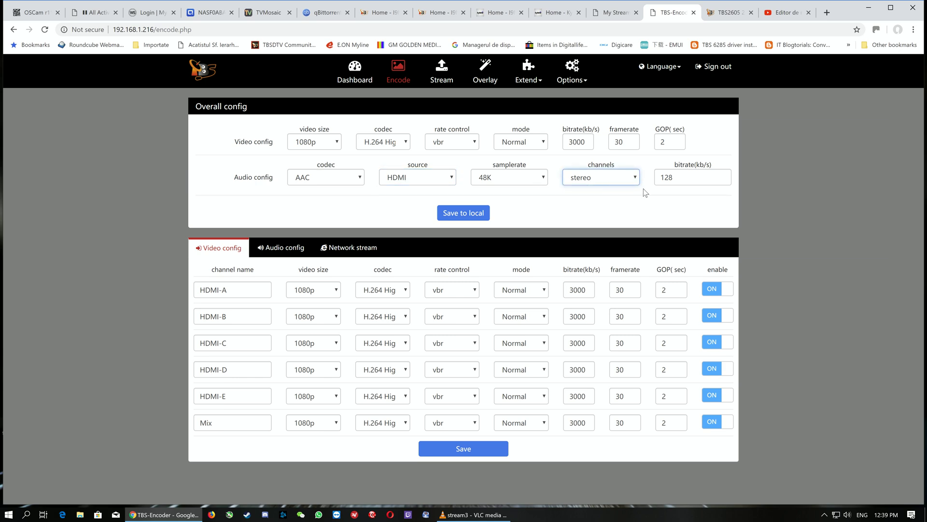
pyautogui.moveTo(279, 251)
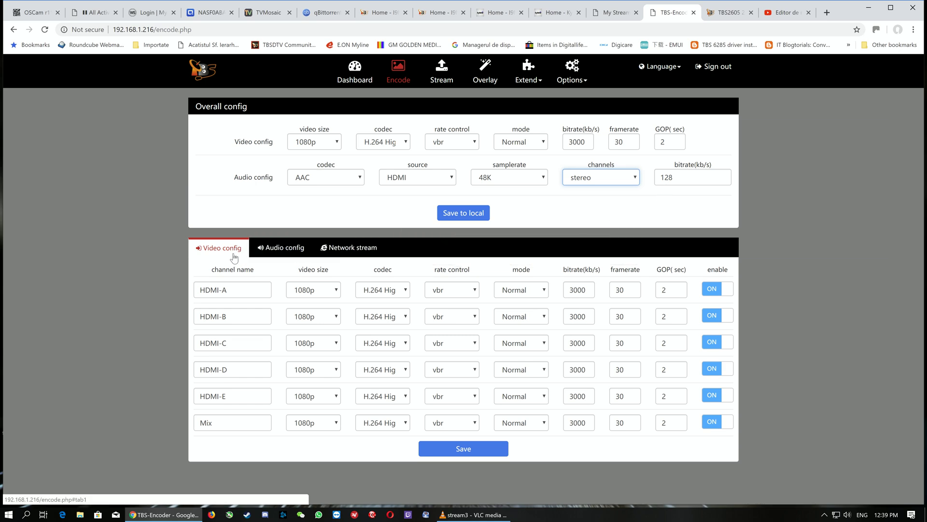
pyautogui.moveTo(286, 281)
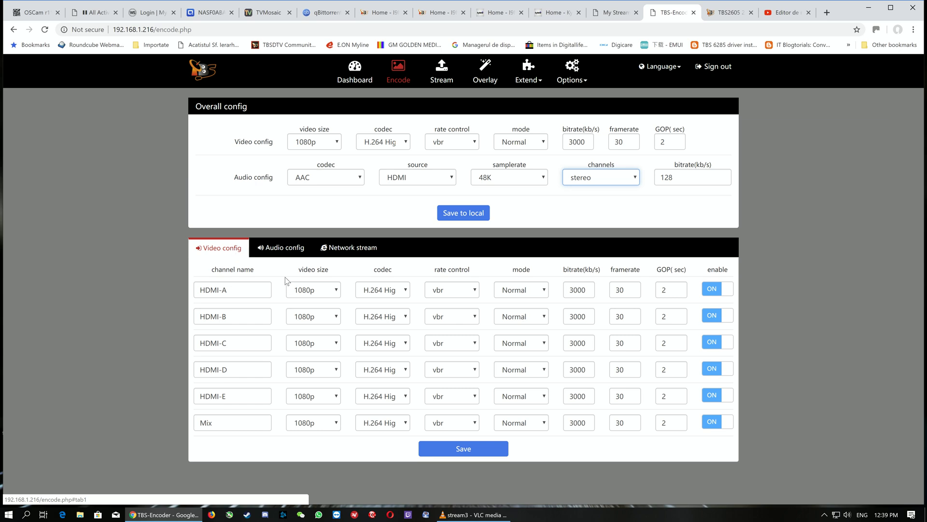
pyautogui.click(313, 290)
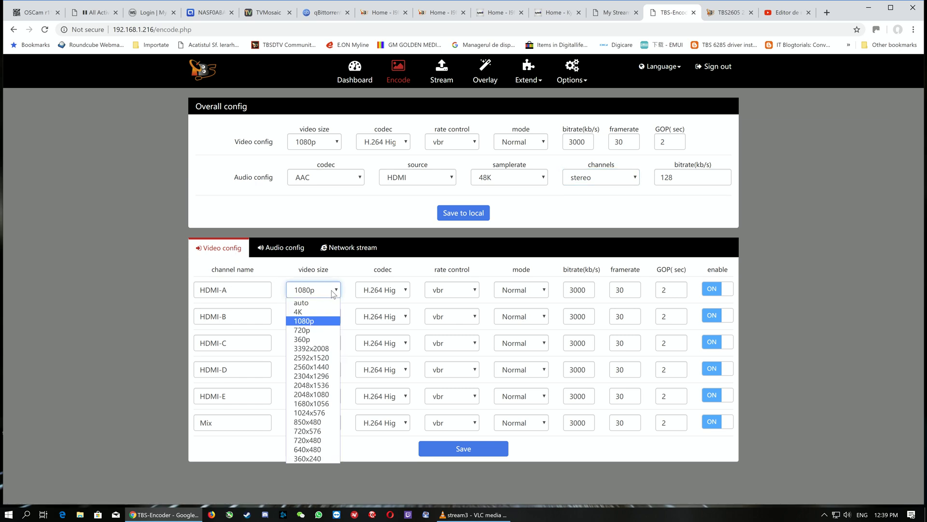
pyautogui.click(383, 289)
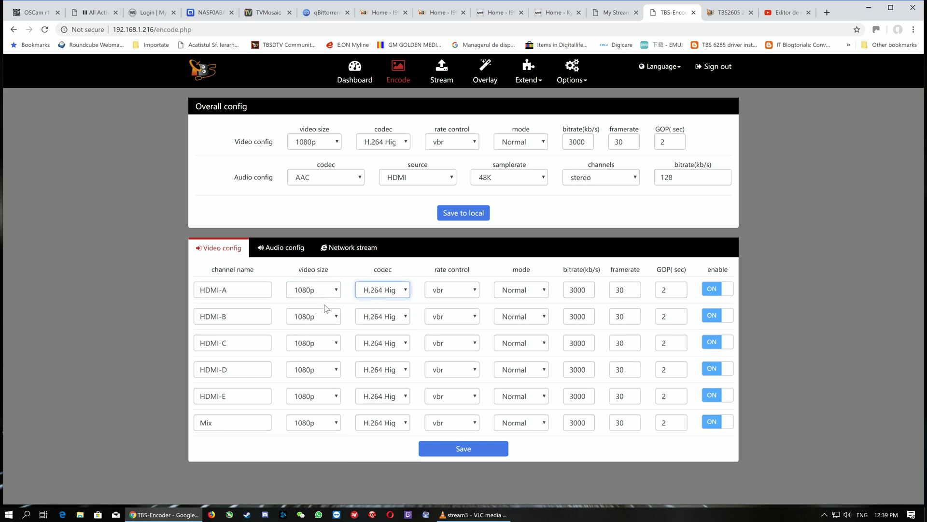
pyautogui.moveTo(335, 321)
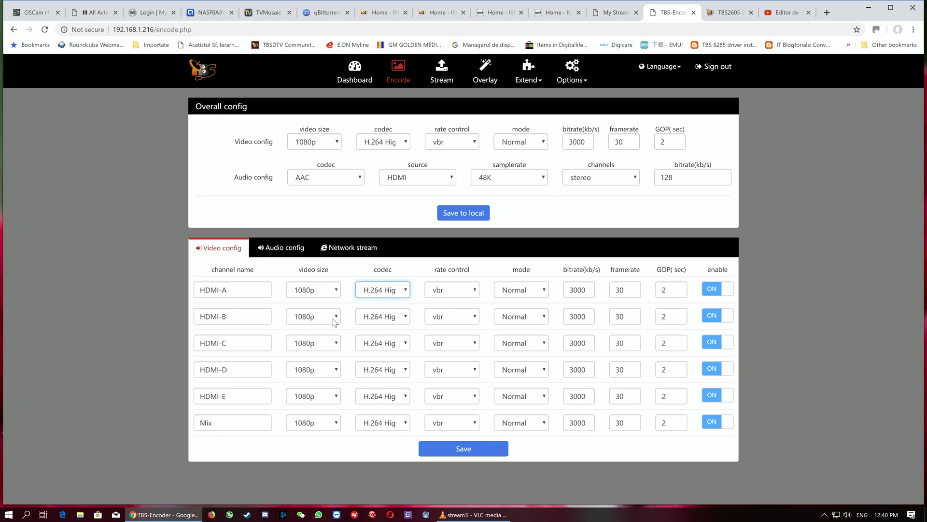
pyautogui.moveTo(335, 322)
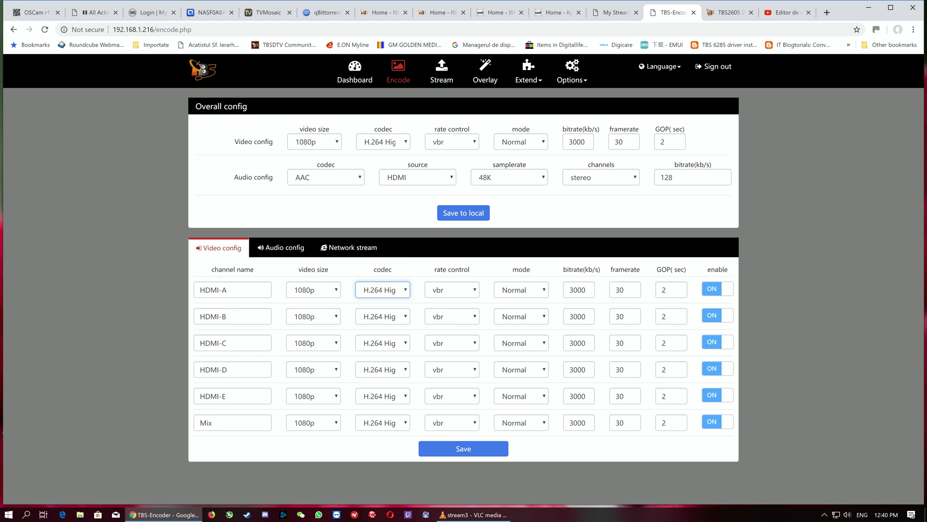
pyautogui.moveTo(230, 309)
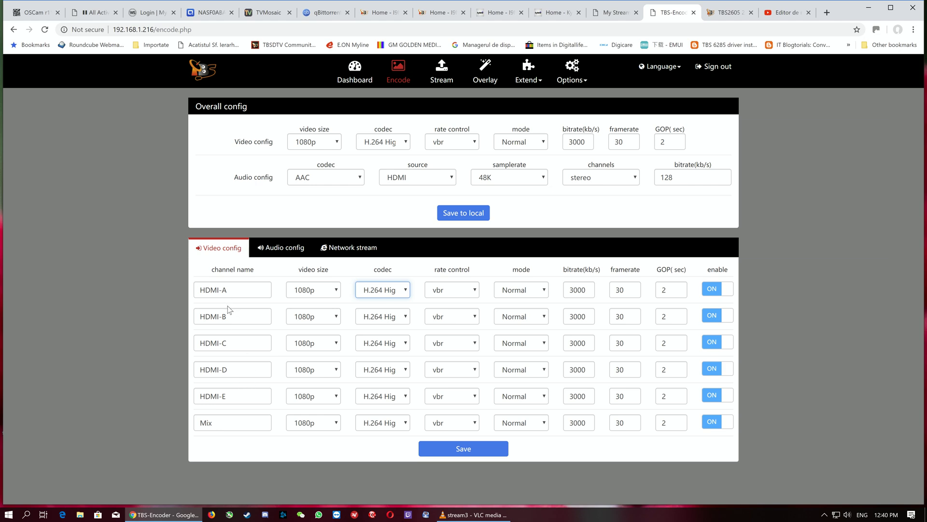
pyautogui.moveTo(279, 284)
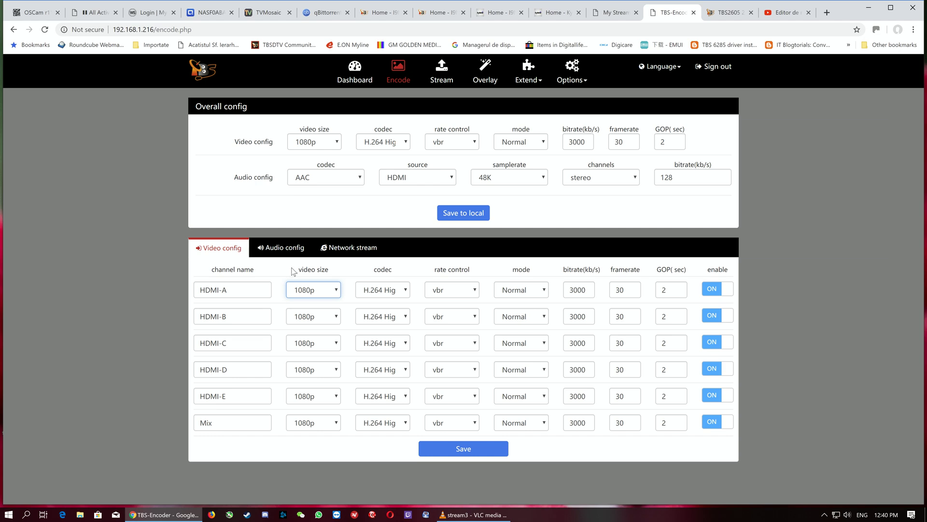
pyautogui.moveTo(292, 253)
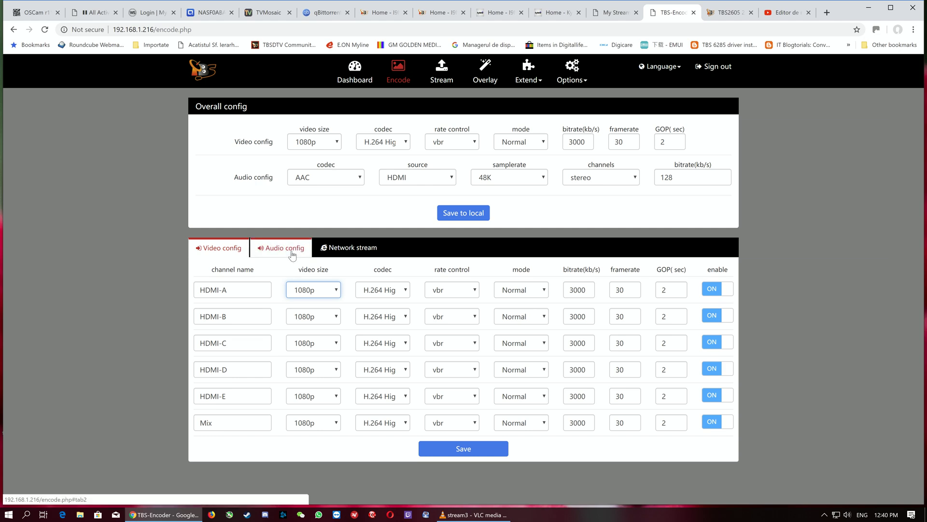
pyautogui.click(283, 248)
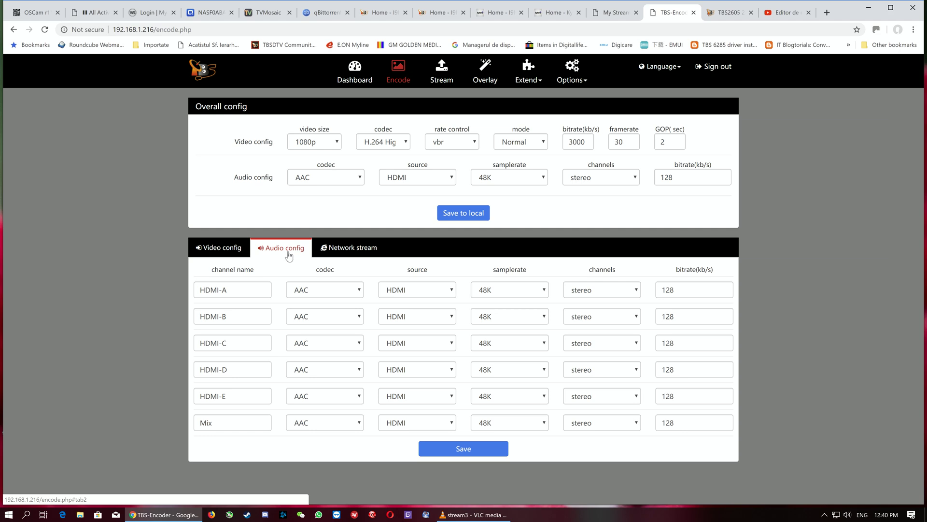
pyautogui.moveTo(286, 339)
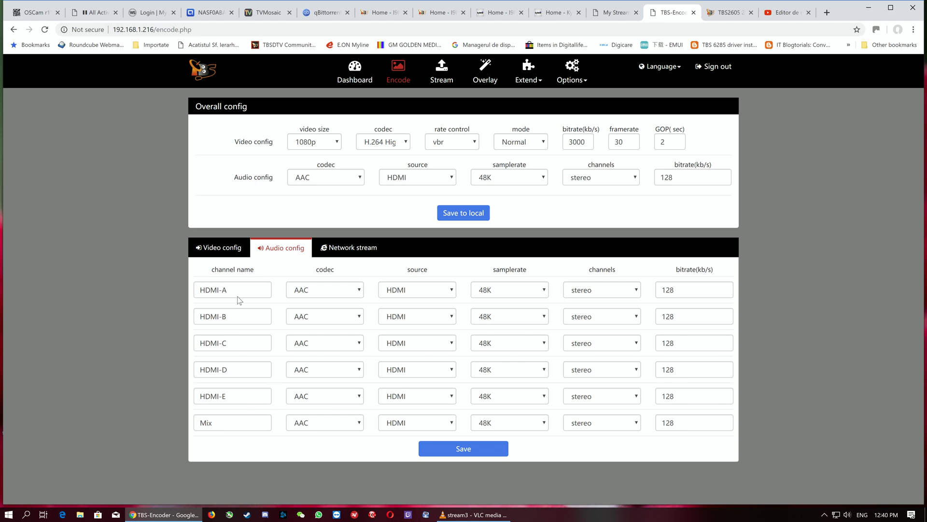
pyautogui.moveTo(301, 292)
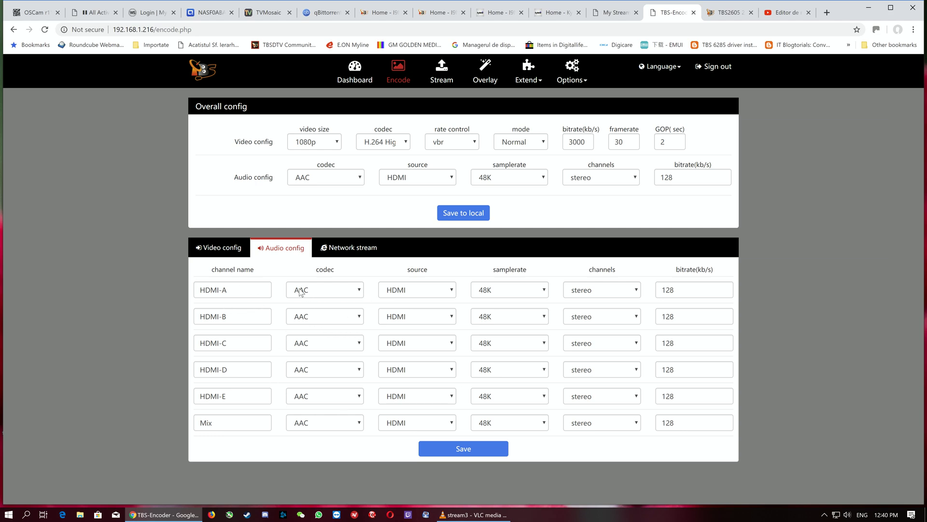
# Show the Network stream inputs Net1–Net10 with their RTSP addresses, scrolling to Net10.
pyautogui.click(352, 247)
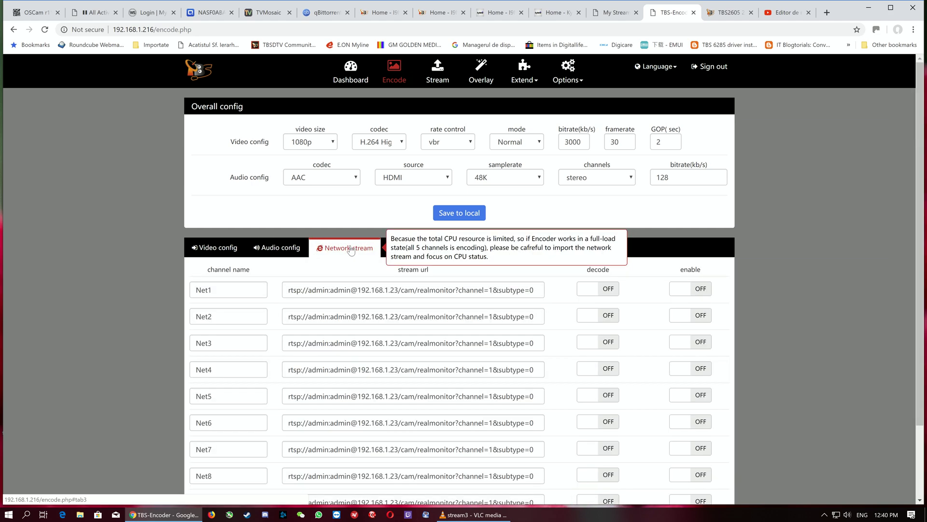
pyautogui.moveTo(327, 261)
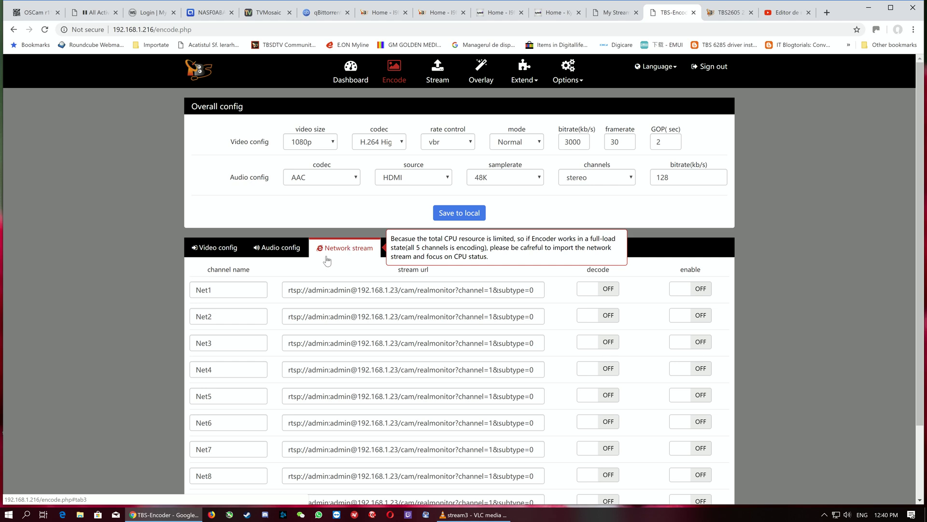
pyautogui.moveTo(349, 252)
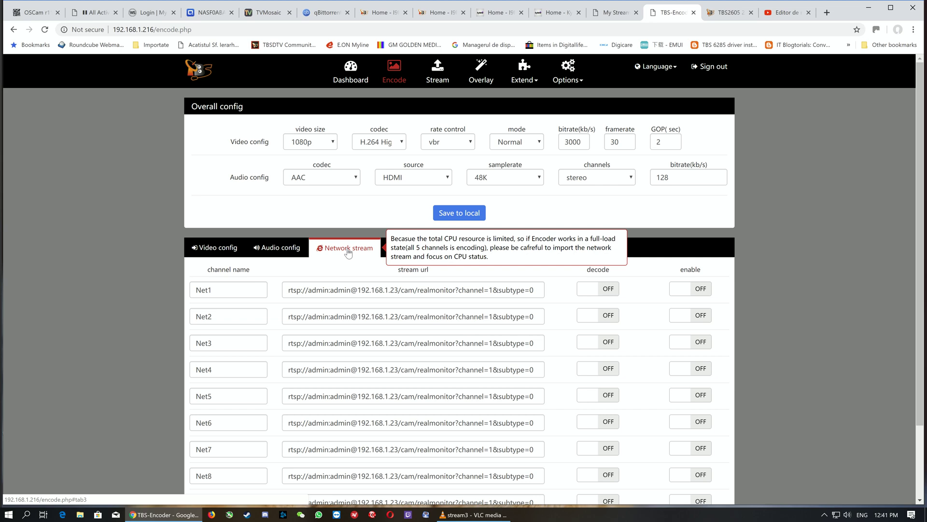
pyautogui.moveTo(329, 332)
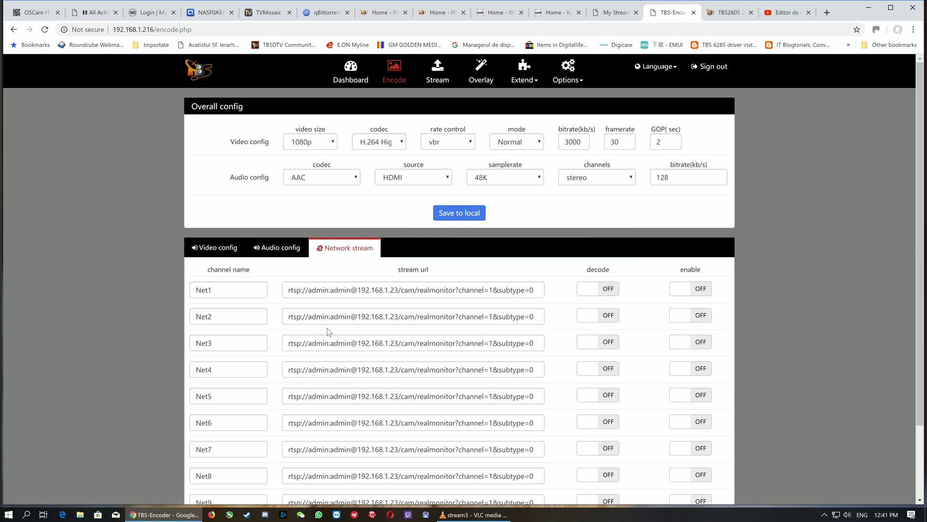
pyautogui.scroll(-3)
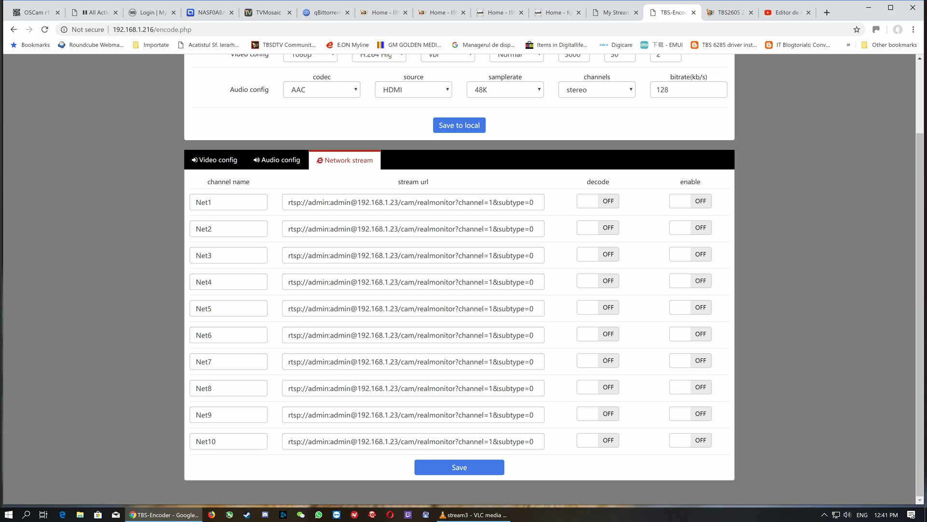
pyautogui.moveTo(243, 456)
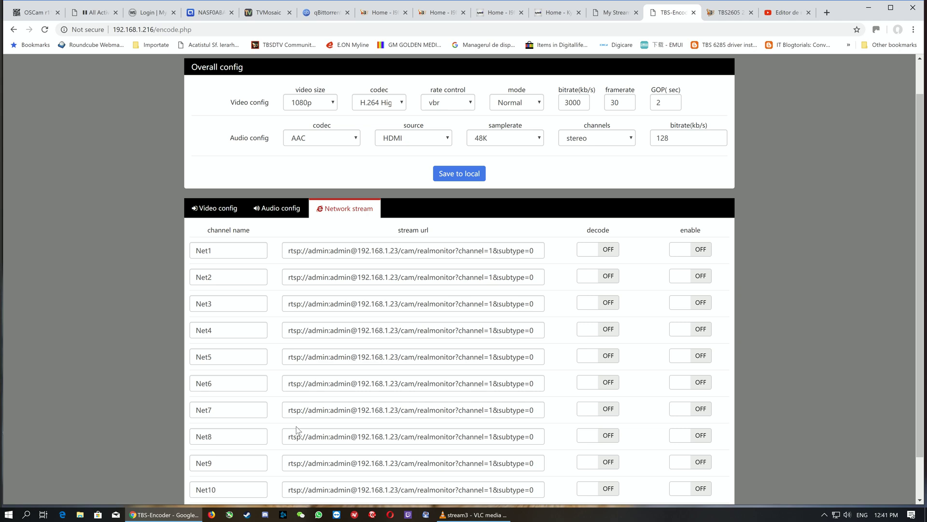
pyautogui.scroll(-3)
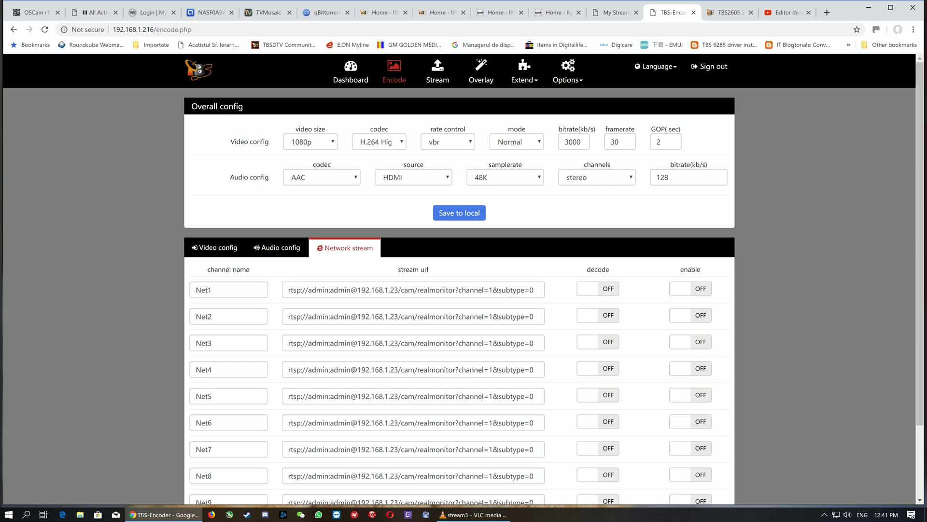
pyautogui.moveTo(441, 99)
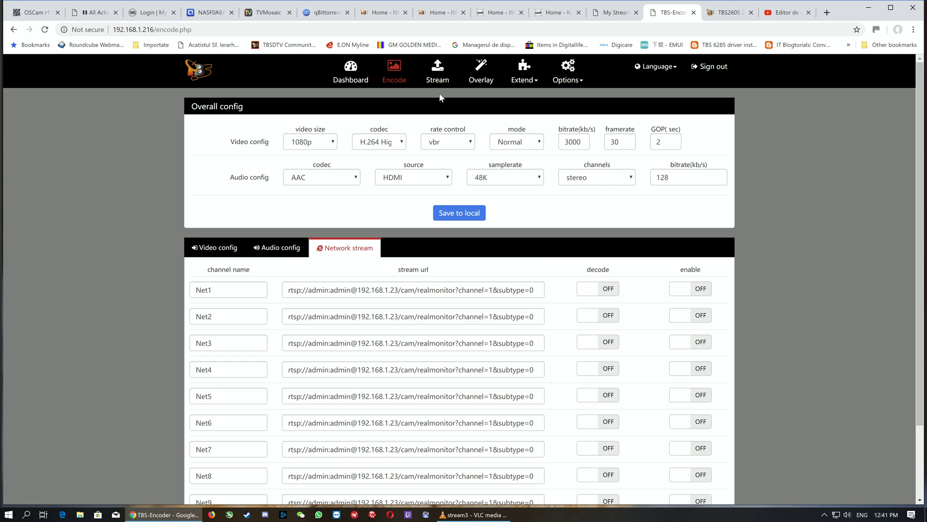
# Go to the Stream page and scroll through the channel table of HTTP, HLS, RTMP, RTSP and push options.
pyautogui.click(436, 71)
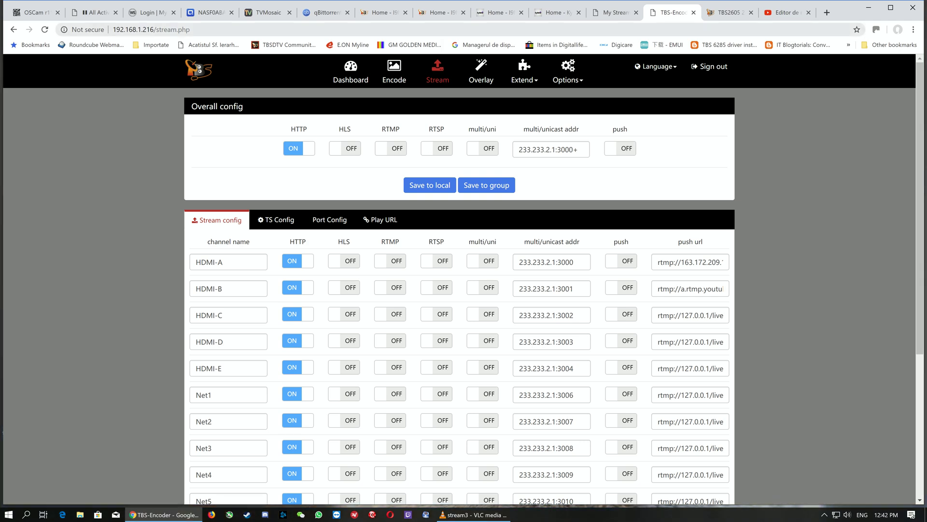
pyautogui.scroll(-3)
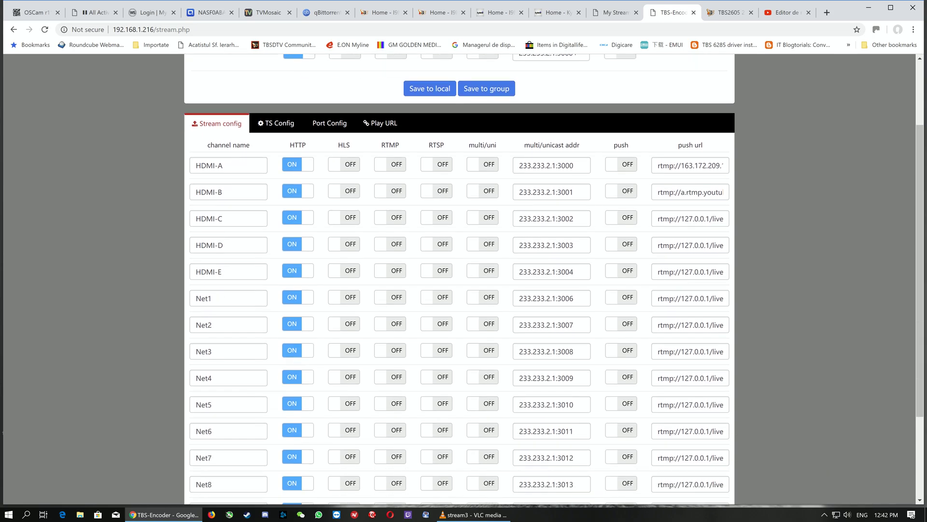
pyautogui.scroll(-3)
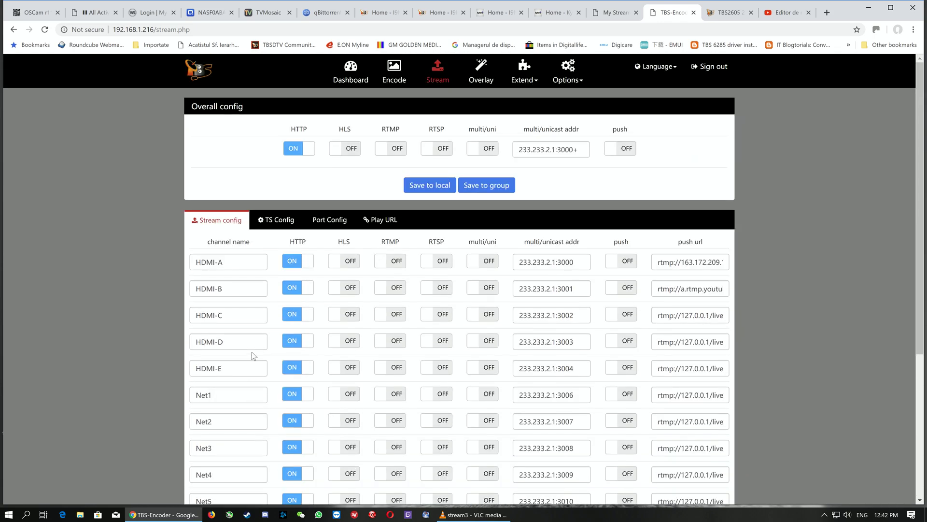
pyautogui.scroll(-3)
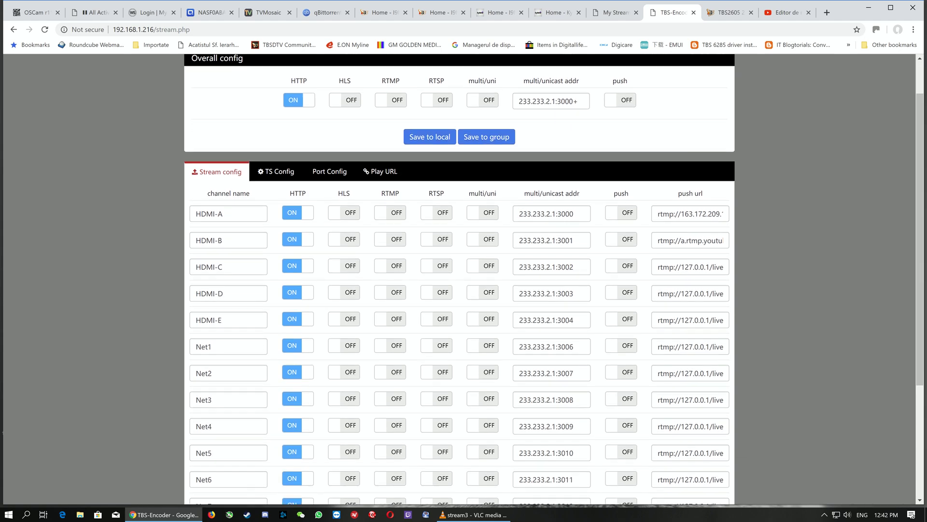
pyautogui.moveTo(251, 358)
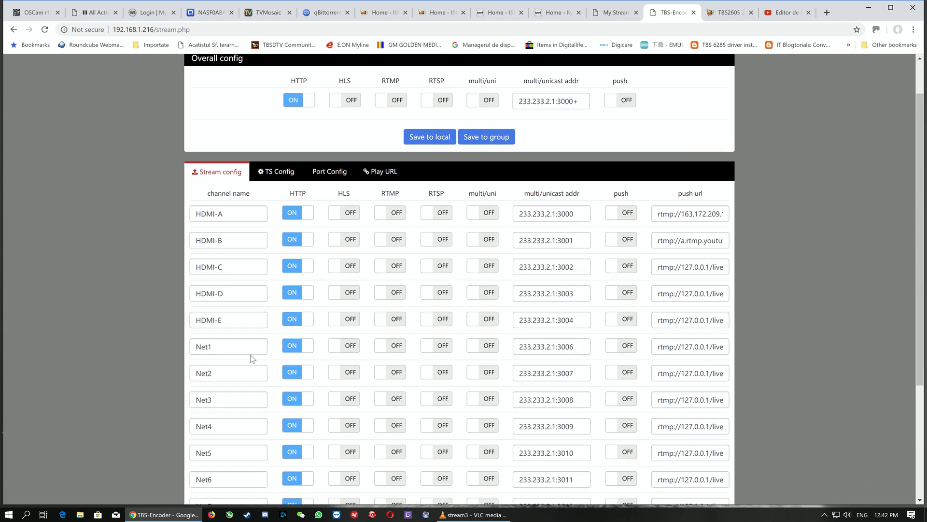
pyautogui.moveTo(245, 365)
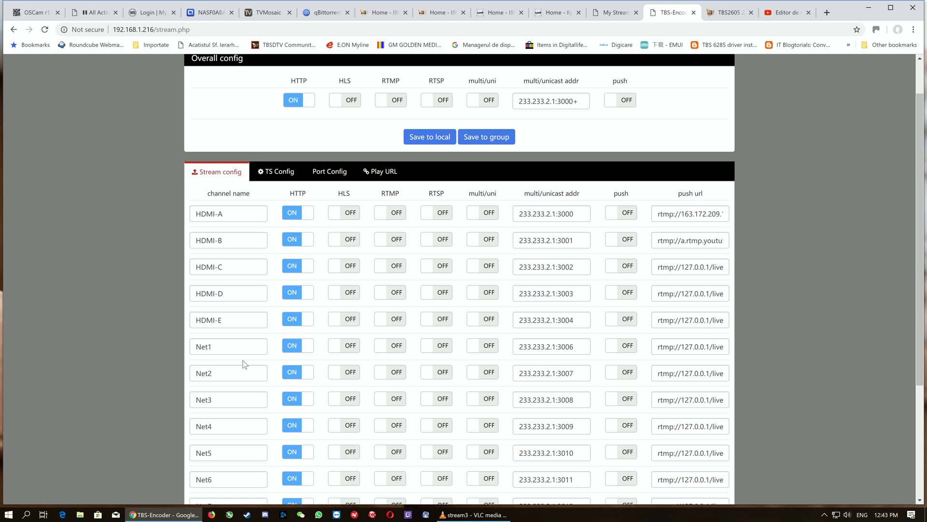
pyautogui.moveTo(318, 195)
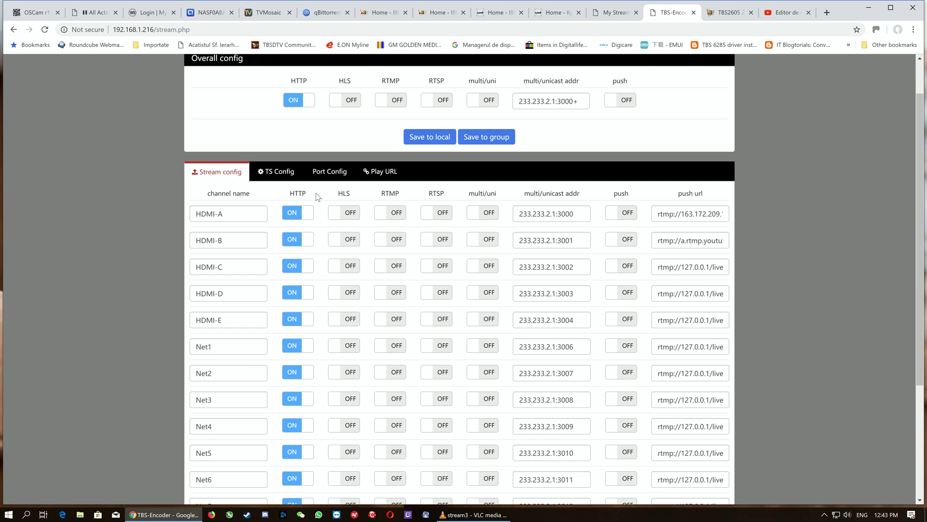
pyautogui.click(278, 172)
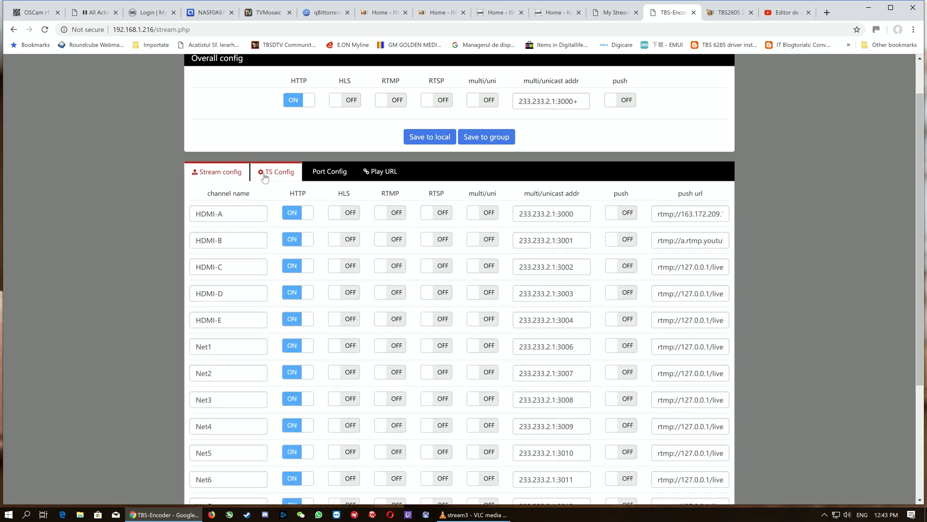
# Review TS Config IDs and Port Config numbers, then show the Play URL list per HDMI channel.
pyautogui.click(278, 172)
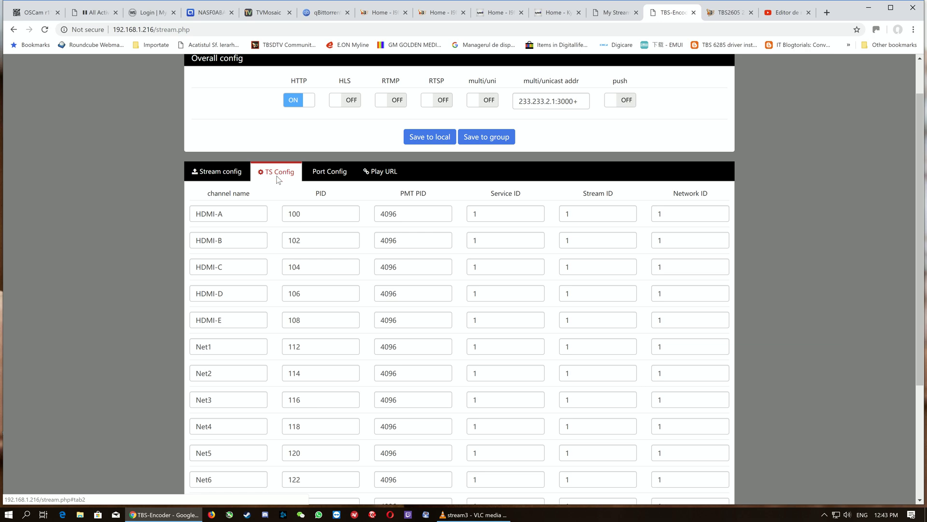
pyautogui.click(333, 220)
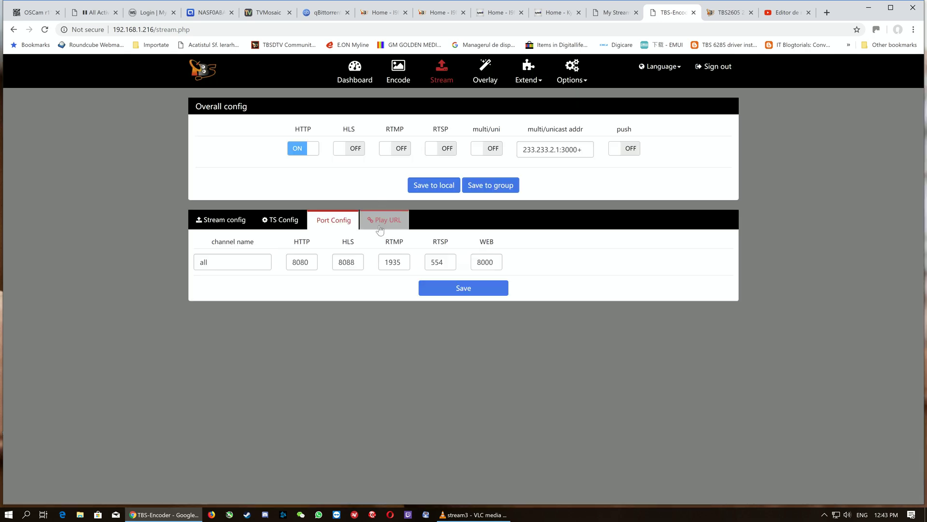
pyautogui.click(384, 220)
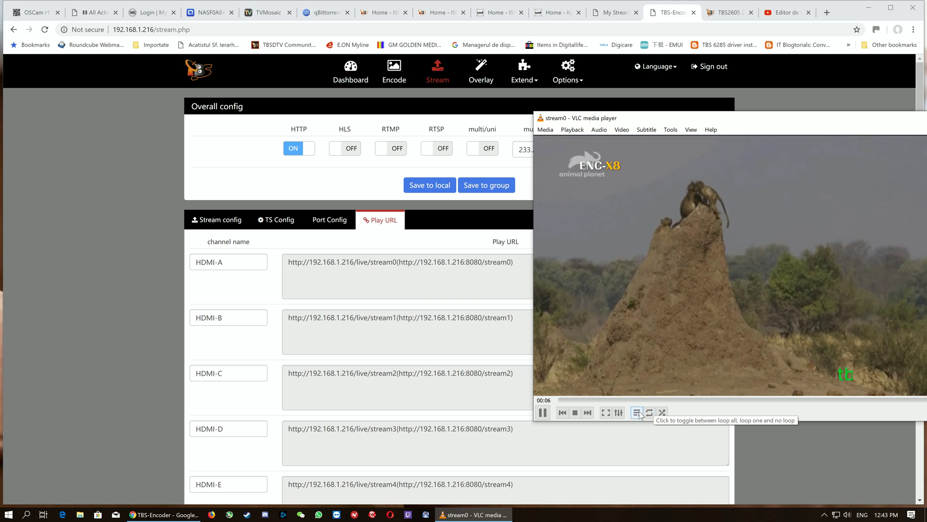
# In VLC, show the playlist, play the stream1 feed briefly and stop it.
pyautogui.click(640, 413)
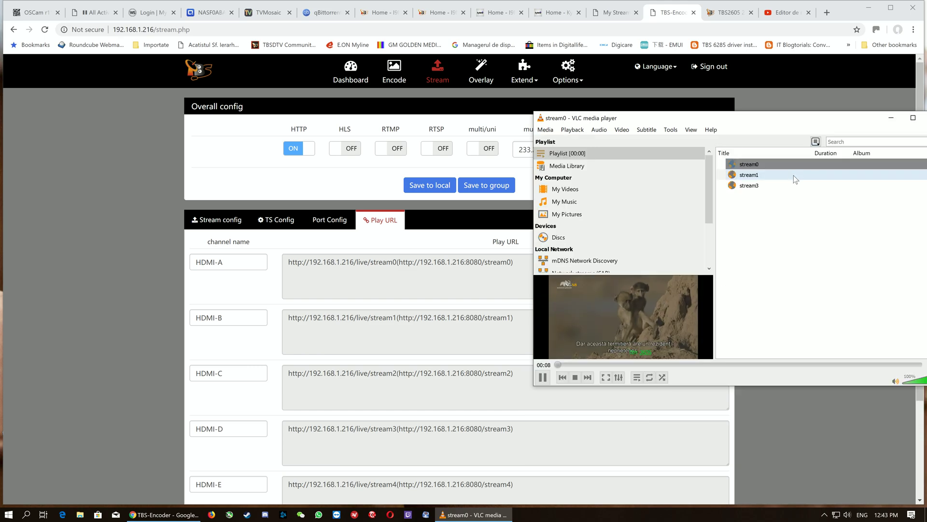
pyautogui.doubleClick(749, 175)
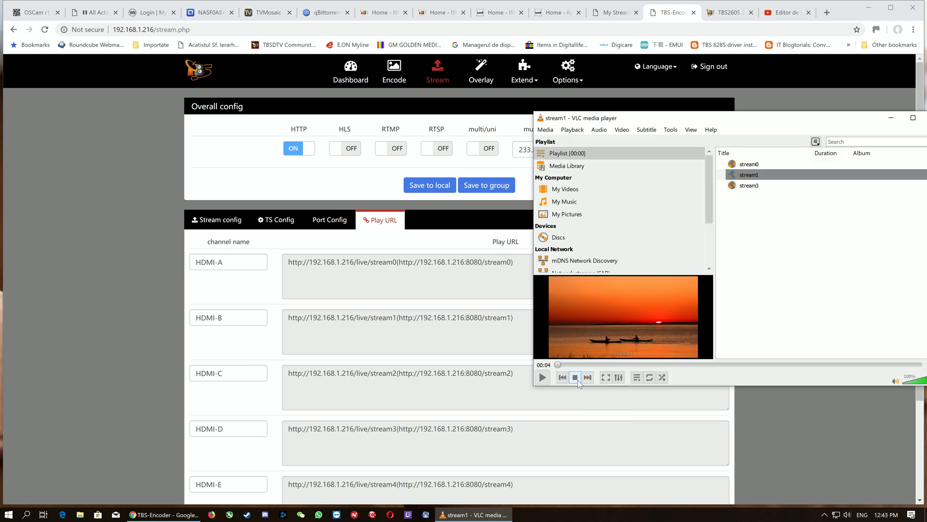
pyautogui.click(576, 376)
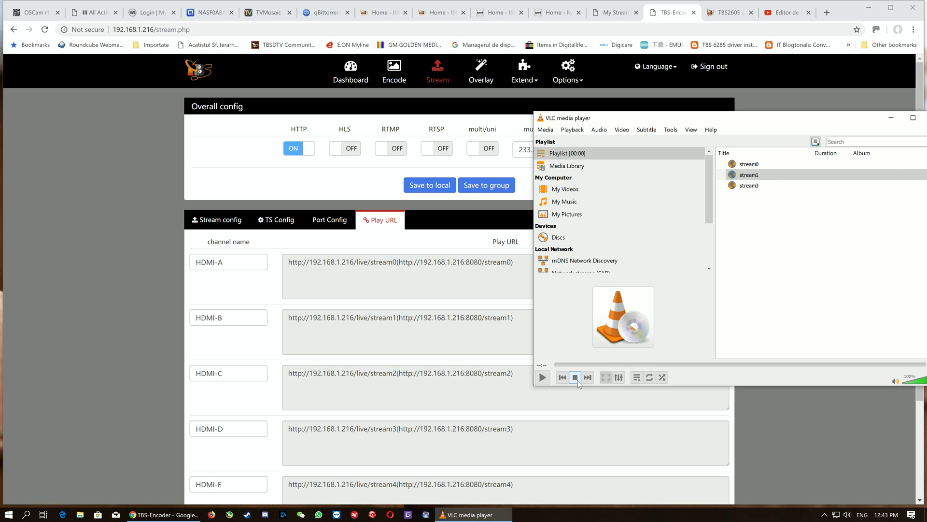
pyautogui.moveTo(576, 377)
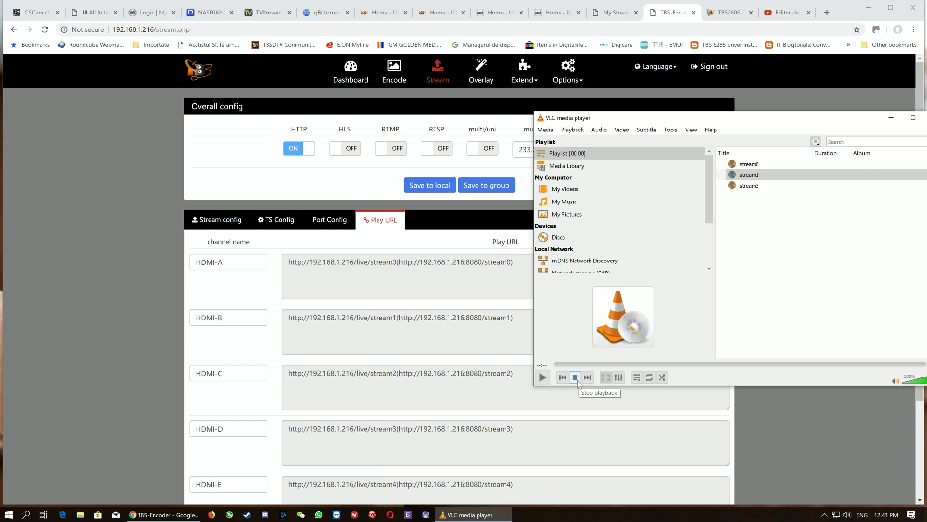
# Play the stream3 feed, HDMI-D's live camera picture.
pyautogui.doubleClick(746, 185)
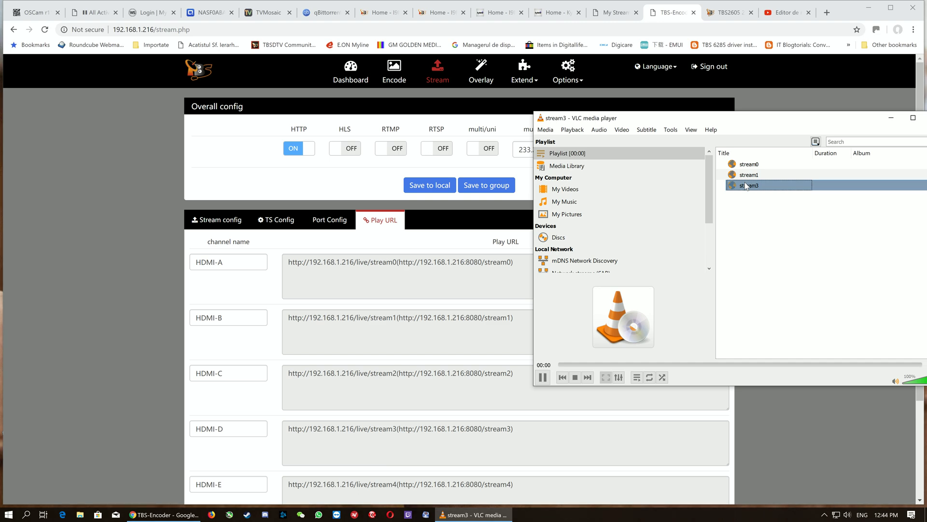
pyautogui.doubleClick(748, 185)
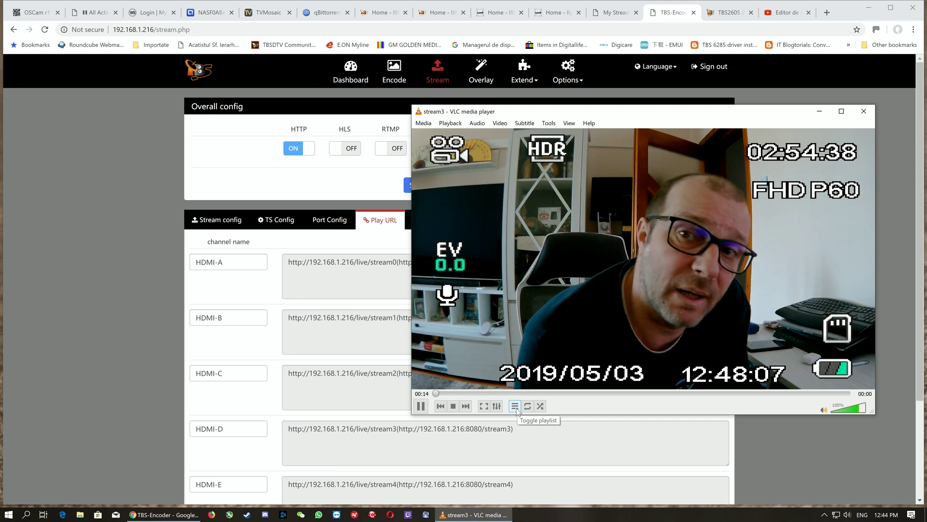
# Return to the encoder web page and go to the Overlay effects editor.
pyautogui.click(514, 406)
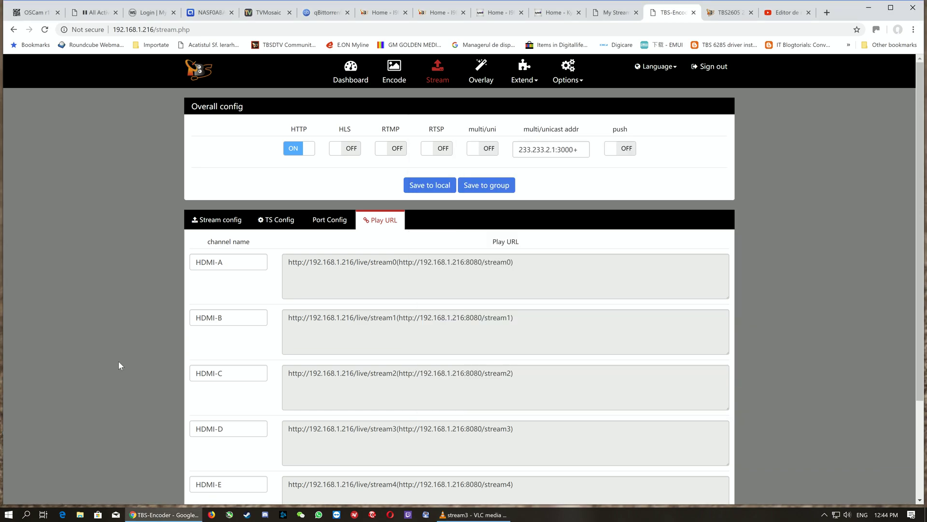
pyautogui.moveTo(382, 231)
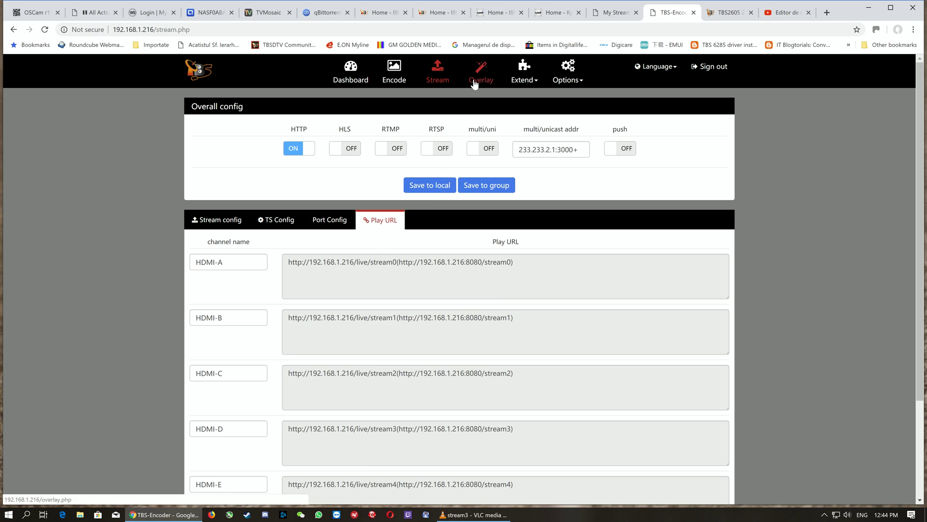
pyautogui.click(481, 72)
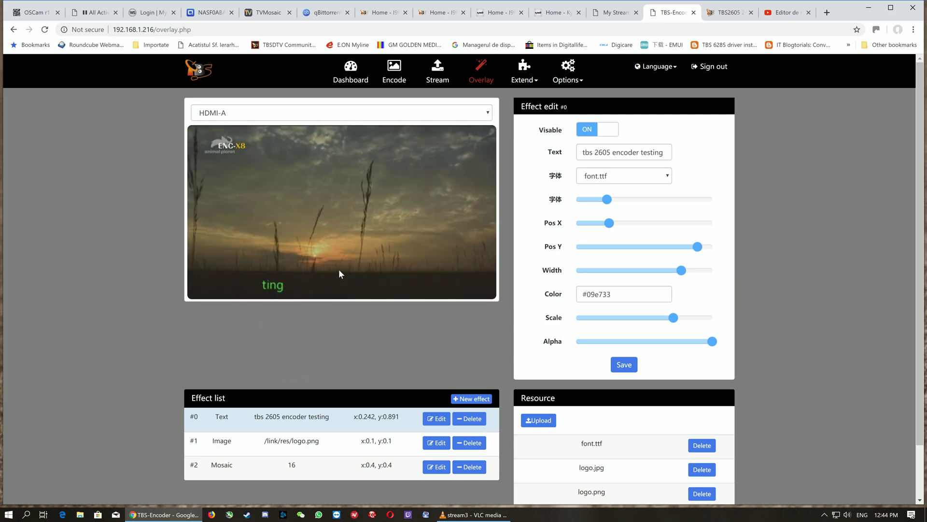
pyautogui.scroll(-3)
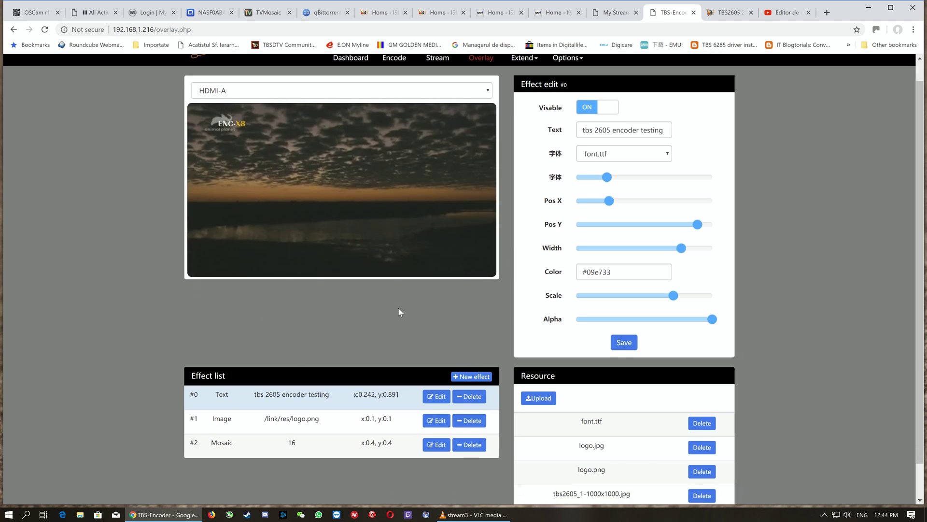
# Browse the overlay source dropdown while keeping HDMI-A selected with its caption, logo and mosaic.
pyautogui.click(342, 112)
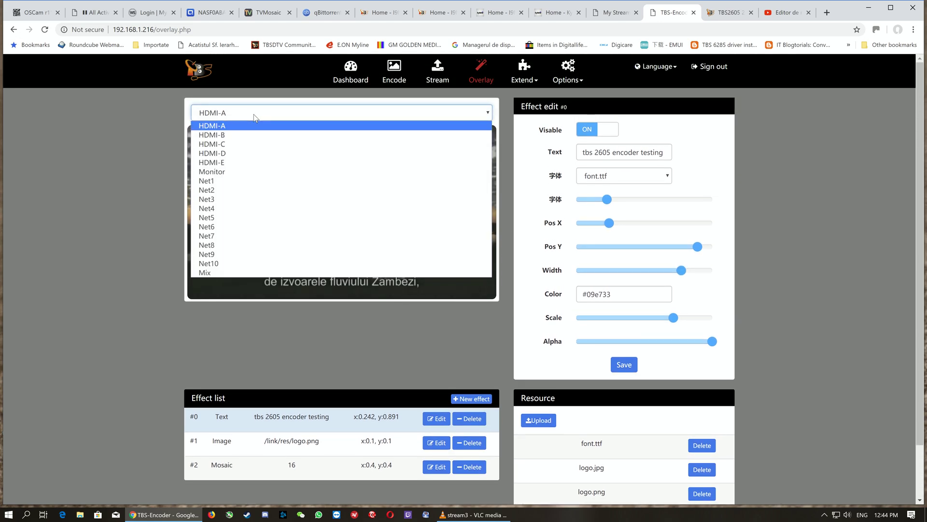
pyautogui.click(212, 126)
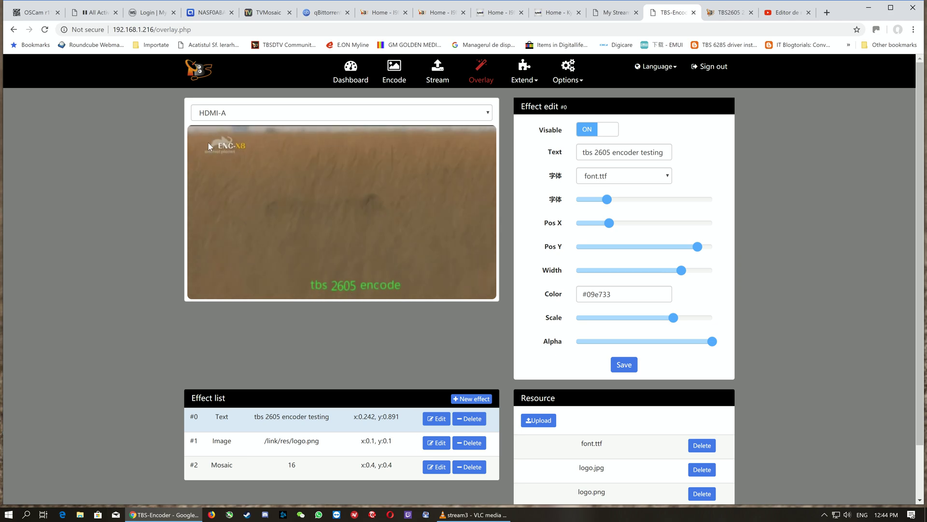
pyautogui.click(342, 113)
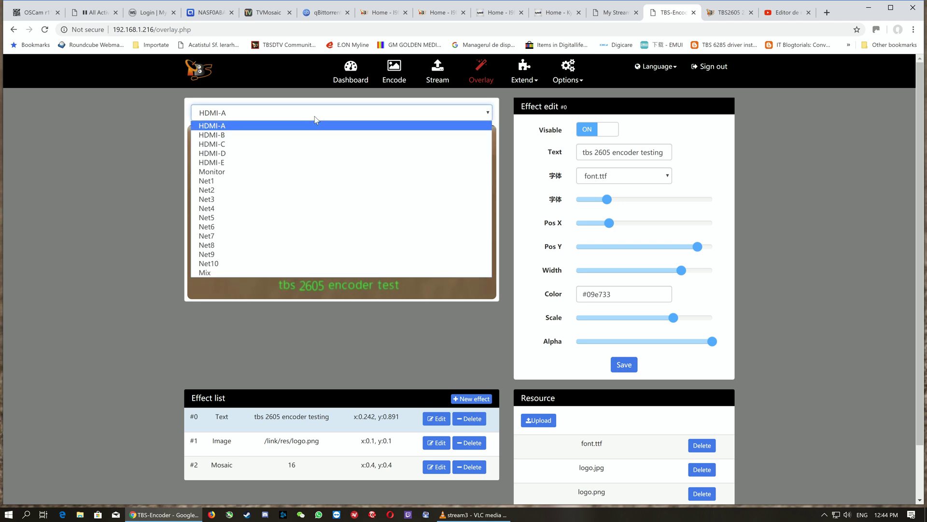
pyautogui.click(211, 124)
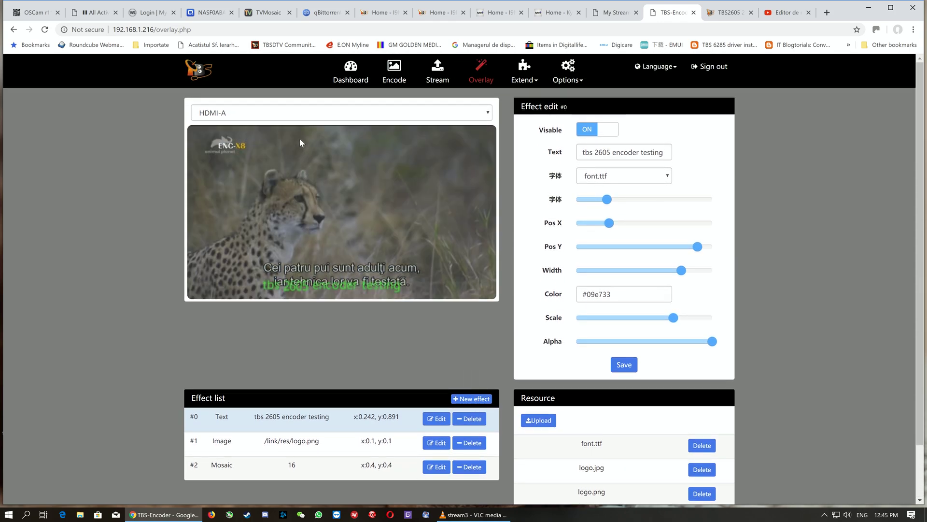
pyautogui.click(342, 112)
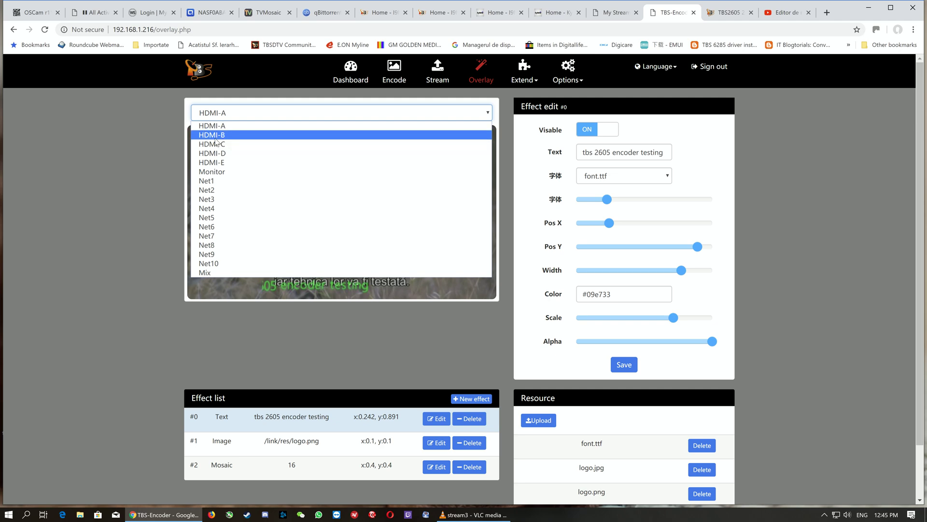
# Turn HDMI-B's 'test' text overlay Visable ON, check HDMI-C's empty effects, return to HDMI-A.
pyautogui.click(211, 135)
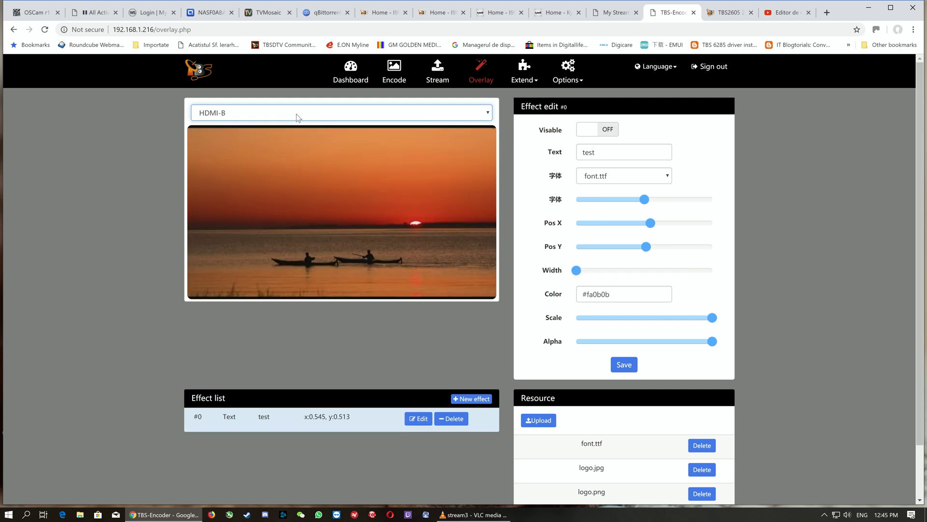
pyautogui.click(597, 129)
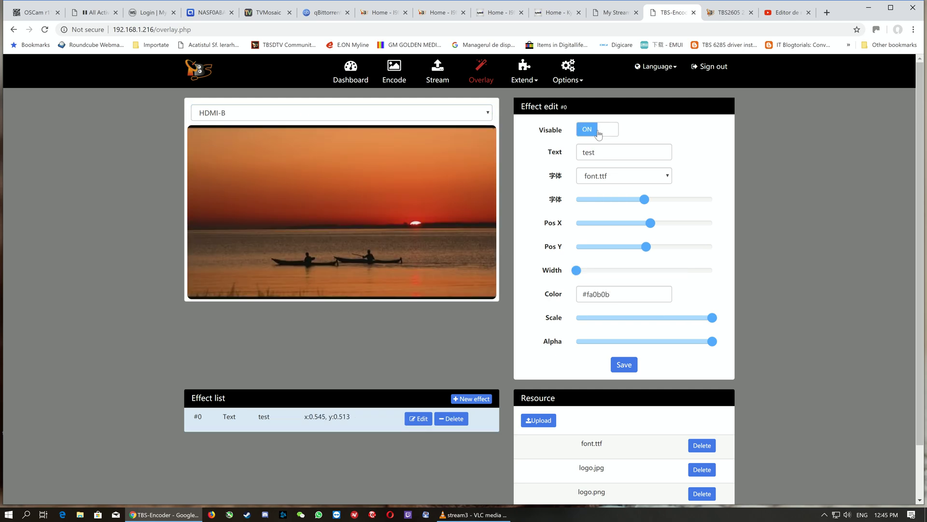
pyautogui.moveTo(360, 133)
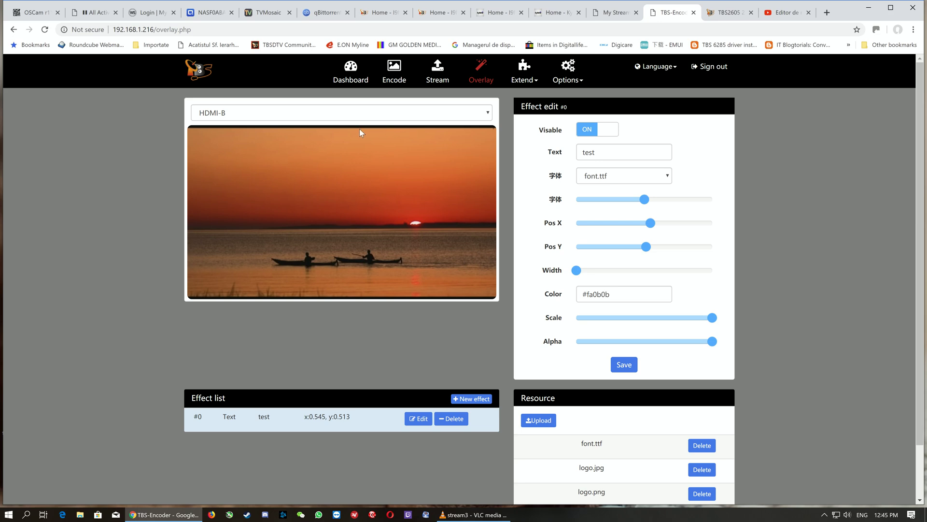
pyautogui.click(343, 112)
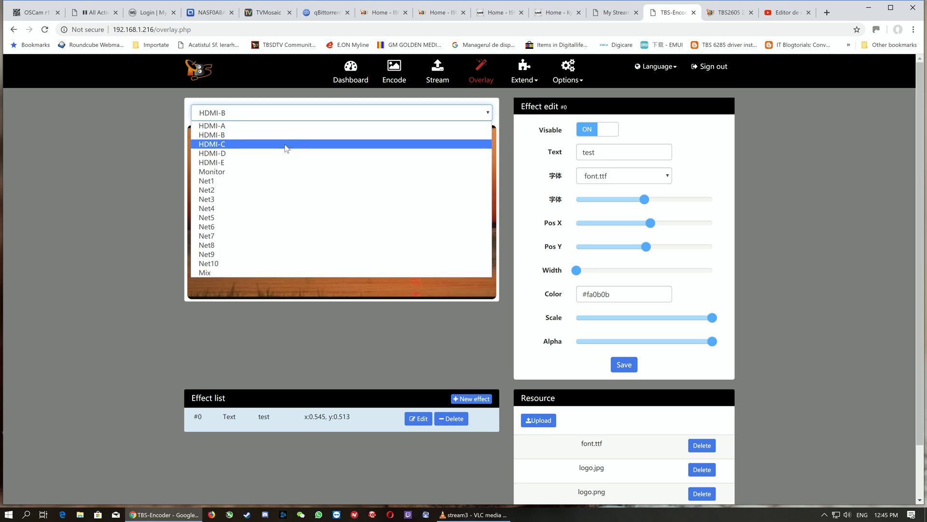
pyautogui.click(210, 144)
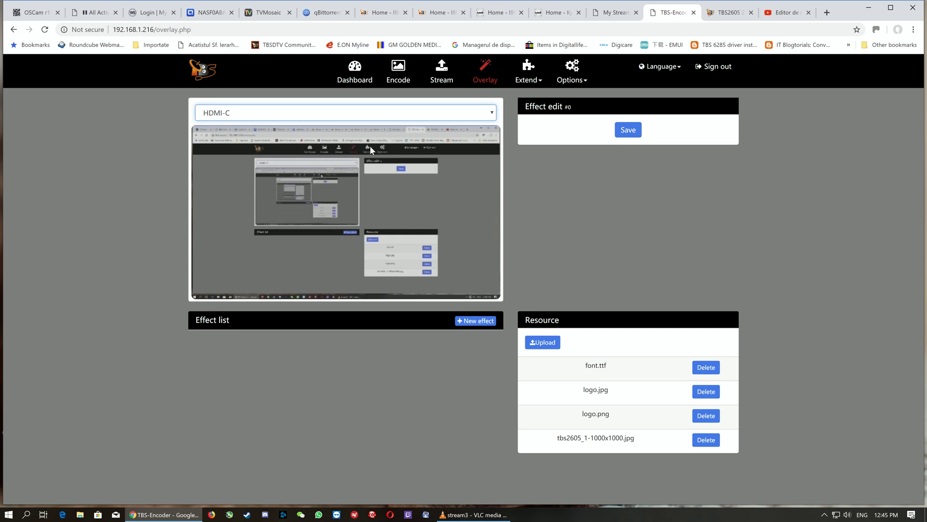
pyautogui.click(344, 112)
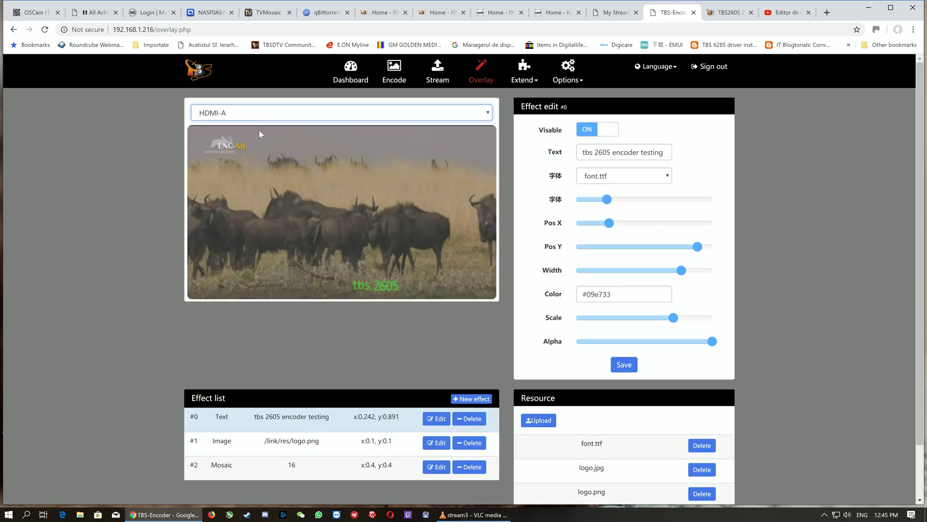
pyautogui.moveTo(327, 328)
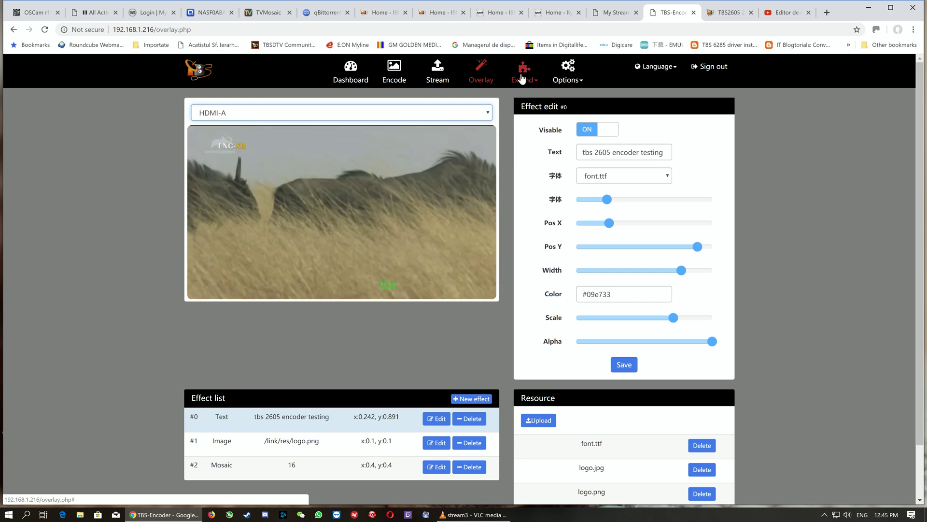
# Under Extend > Video mix, change the Mix layout from 1+2 to grid 2x2.
pyautogui.click(524, 72)
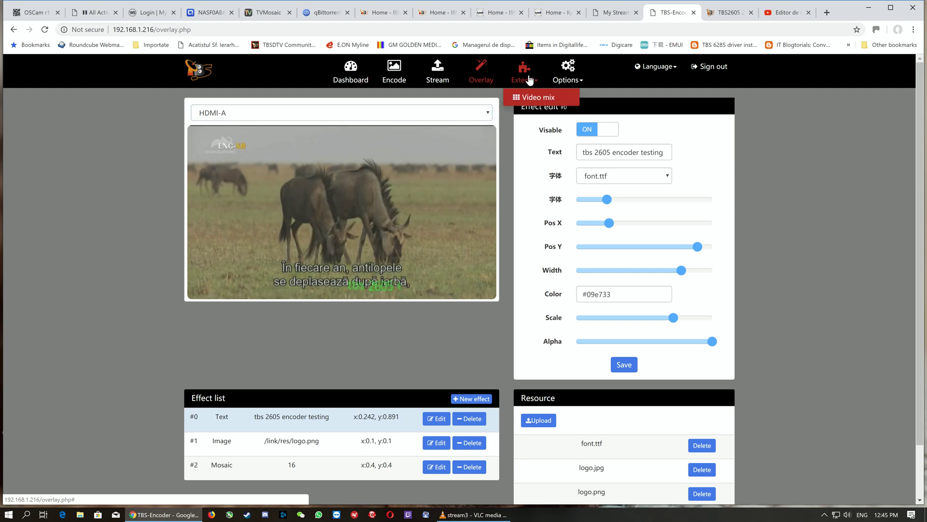
pyautogui.click(541, 97)
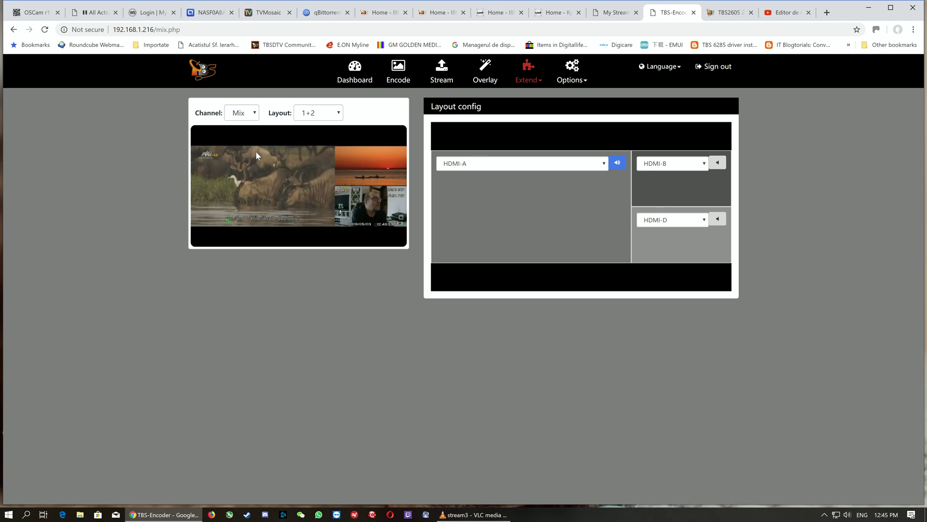
pyautogui.click(319, 112)
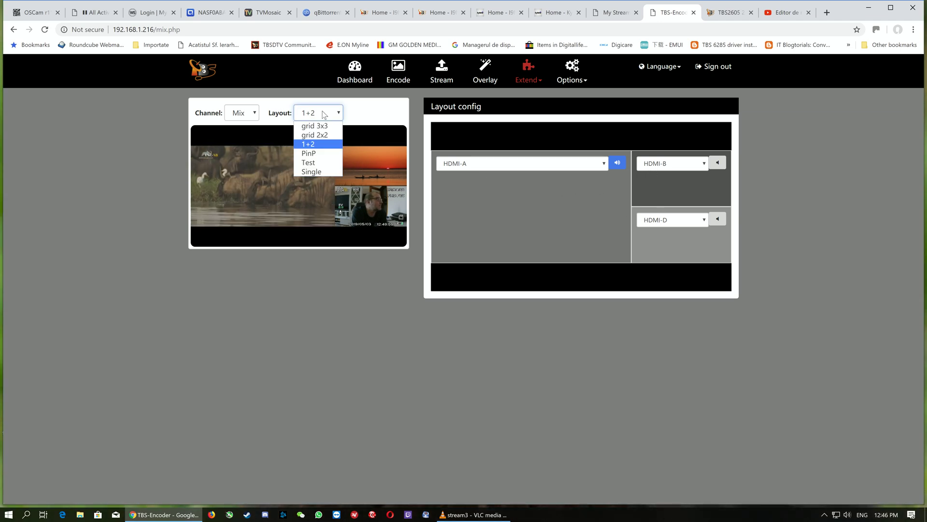
pyautogui.moveTo(318, 134)
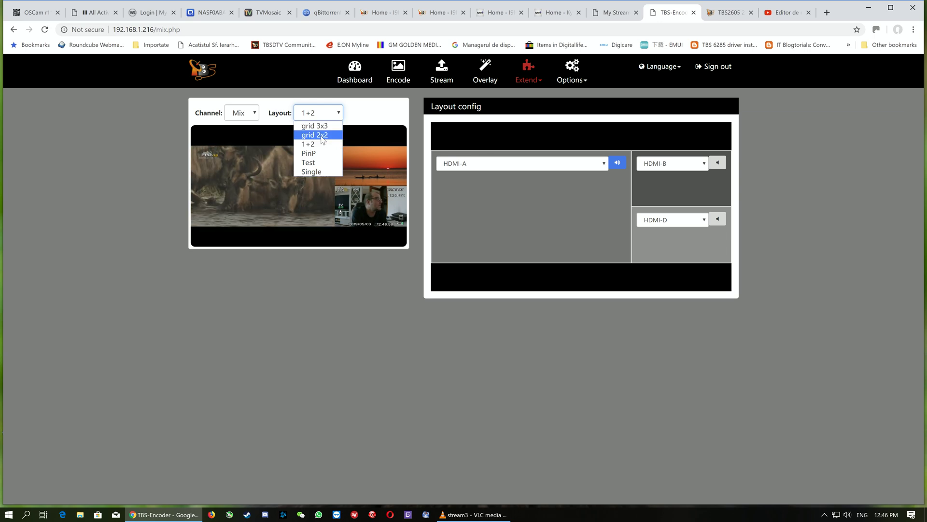
pyautogui.click(315, 134)
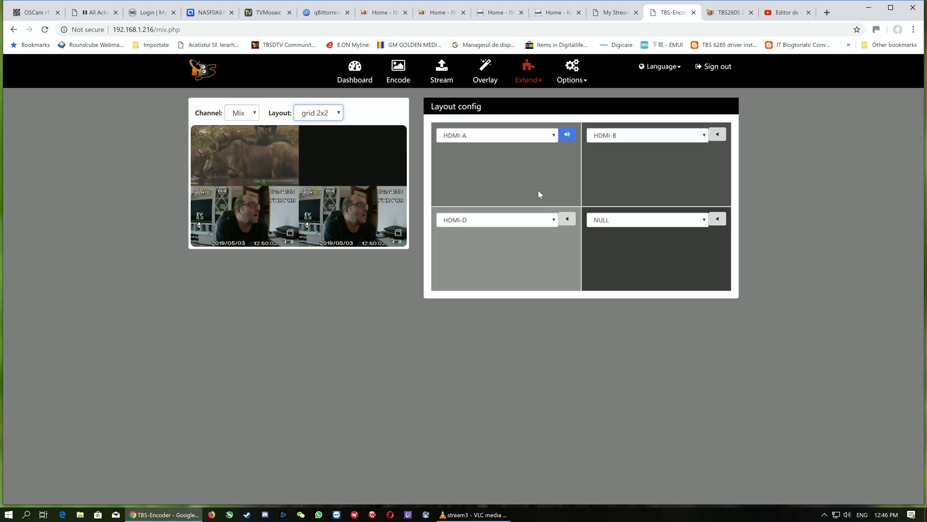
# Set the empty fourth mix cell to HDMI-E (no signal), then to HDMI-C.
pyautogui.click(647, 220)
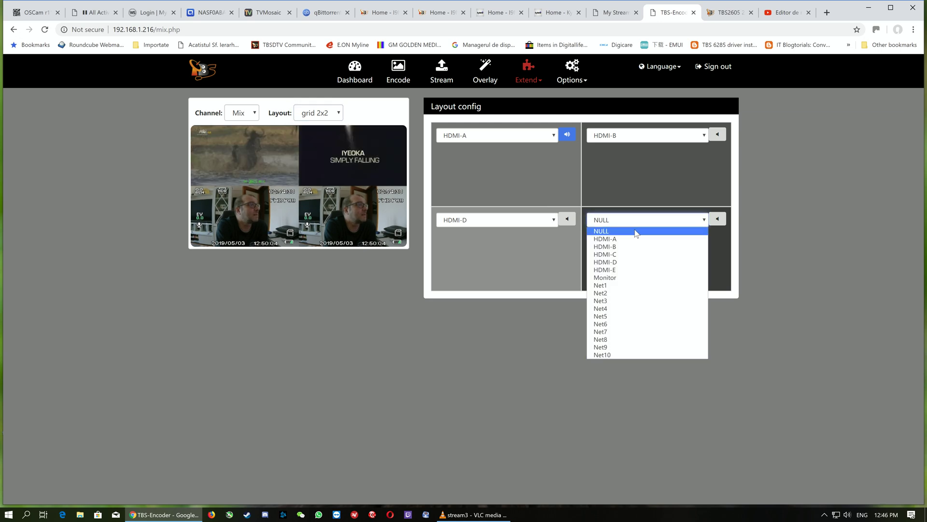
pyautogui.click(605, 269)
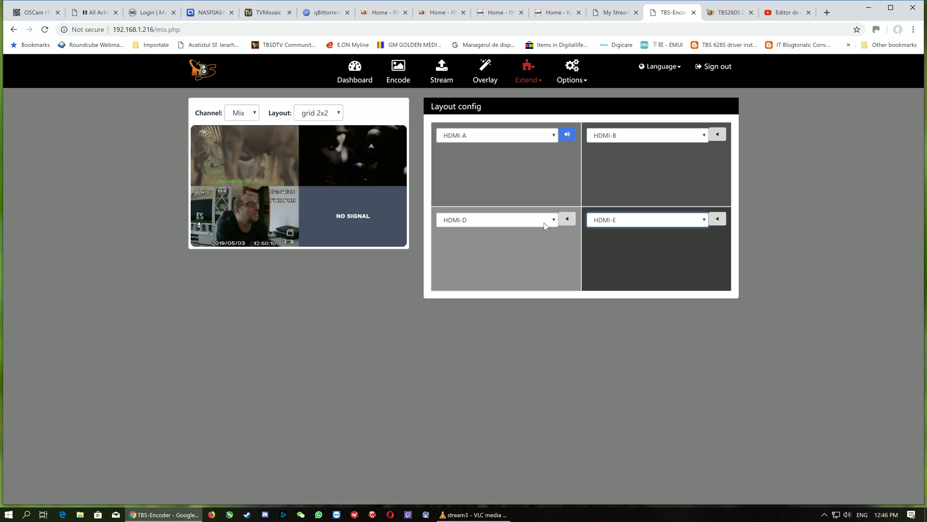
pyautogui.click(498, 220)
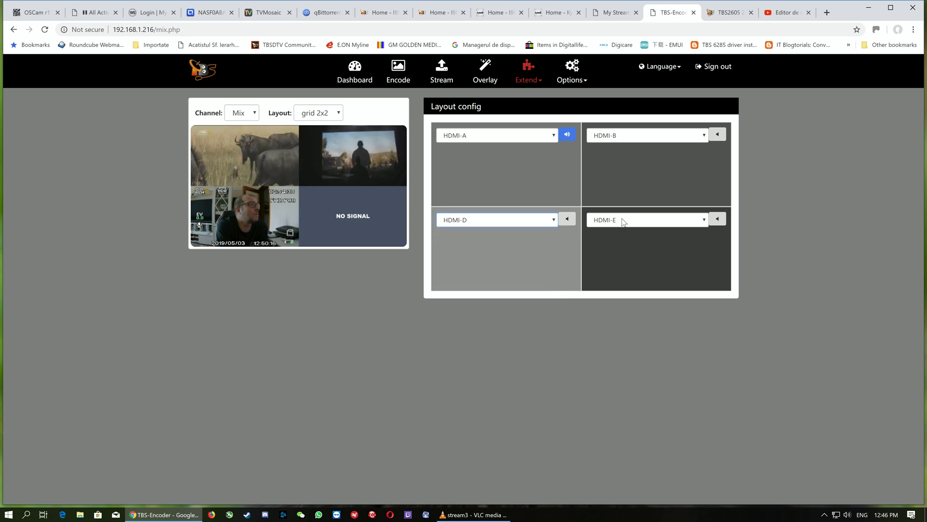
pyautogui.click(648, 220)
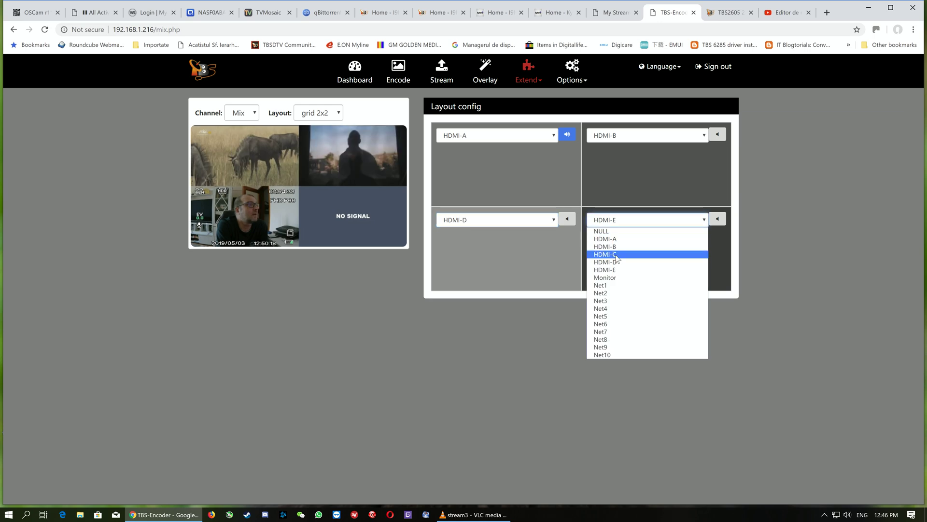
pyautogui.click(605, 254)
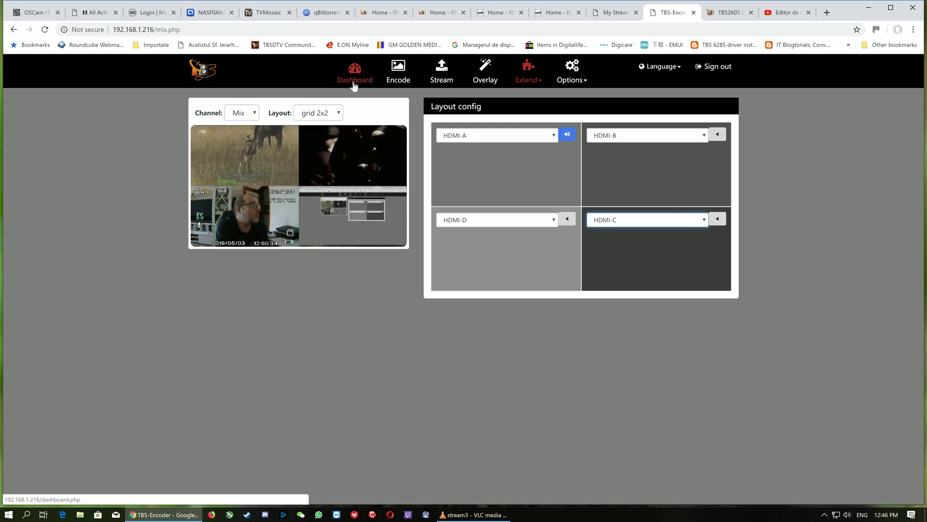
# Check the Dashboard previews, then go to the Stream page's Mix row.
pyautogui.click(355, 71)
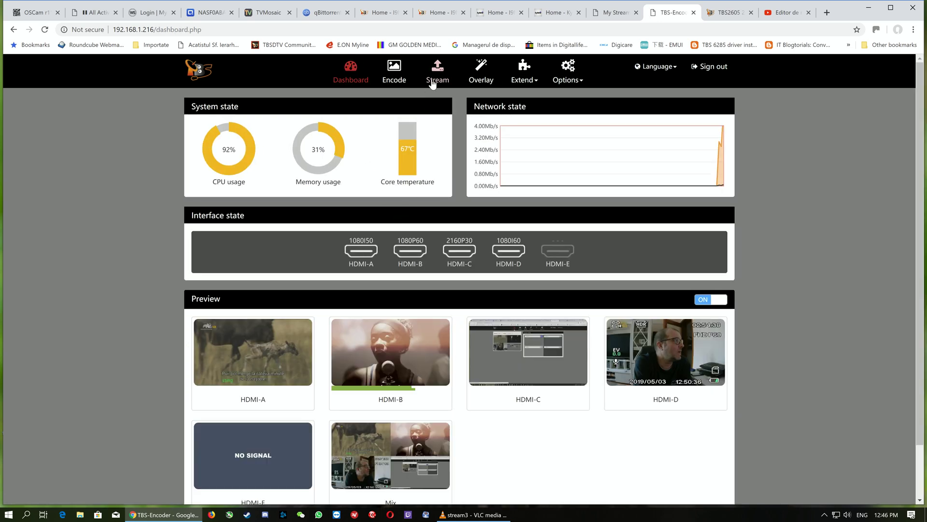
pyautogui.click(438, 70)
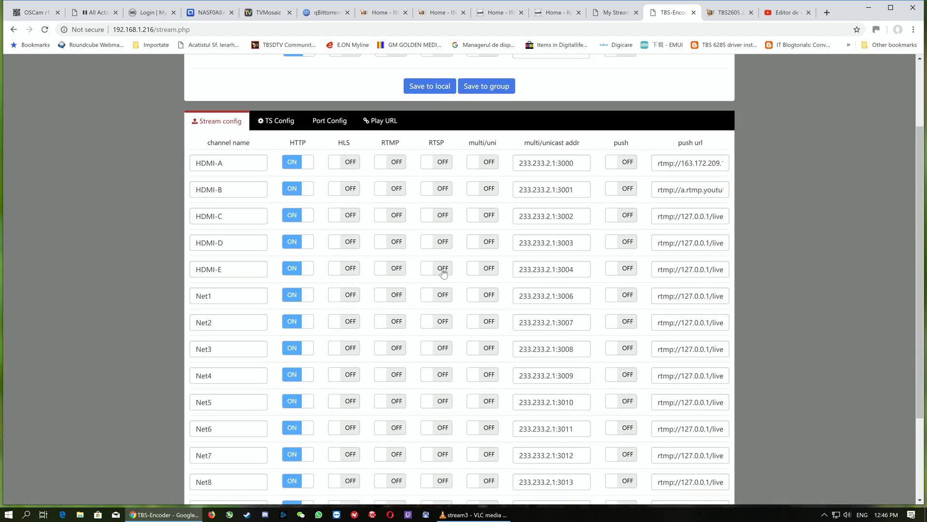
pyautogui.scroll(-3)
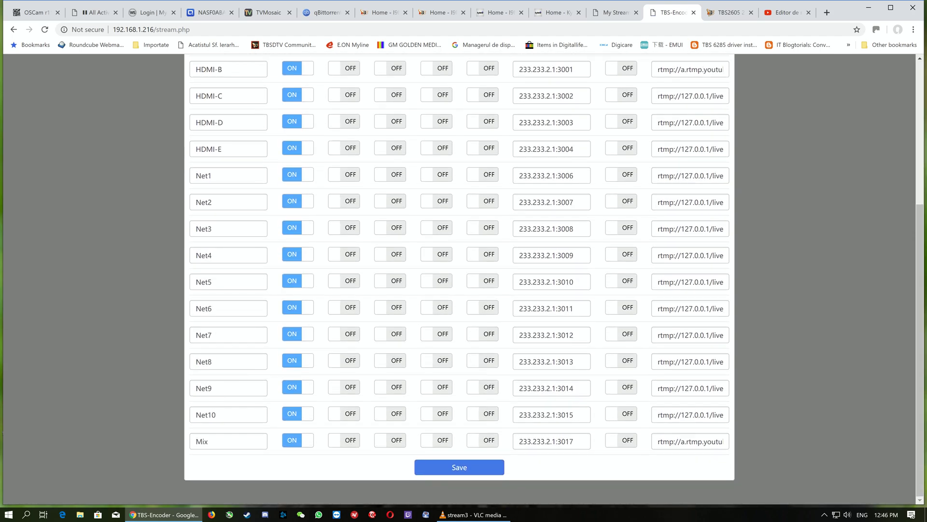
pyautogui.moveTo(352, 451)
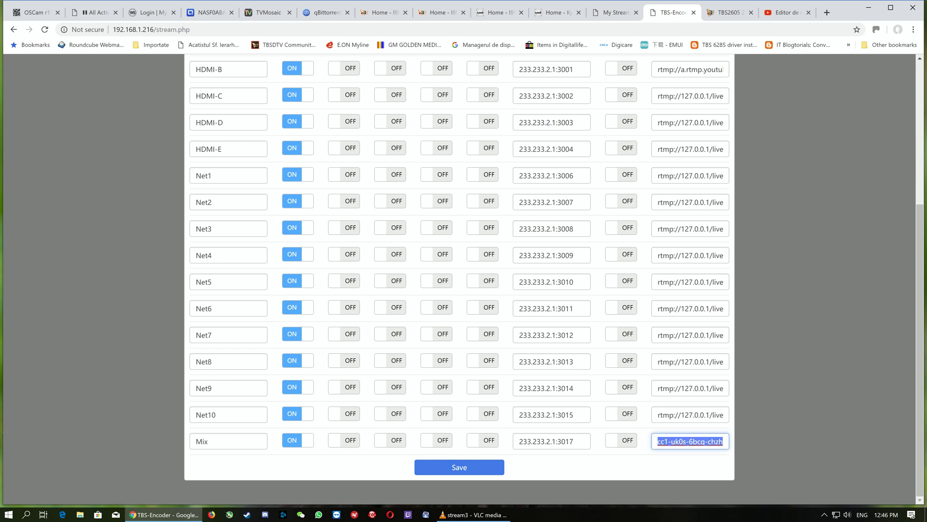
# Enter the YouTube RTMP URL with stream key as the Mix channel's push url.
pyautogui.write('rtmp://a.rtmp.youtu')
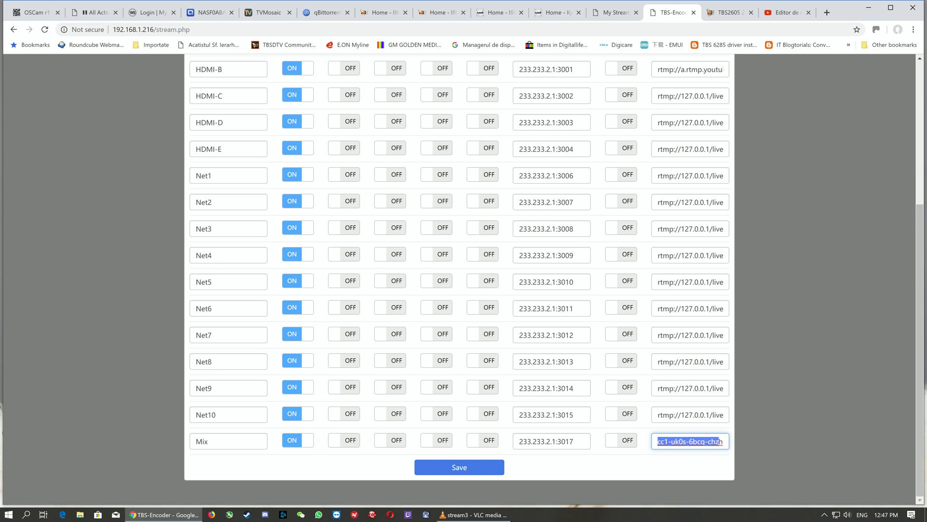
pyautogui.write('rtmp://a.rtmp.youtu')
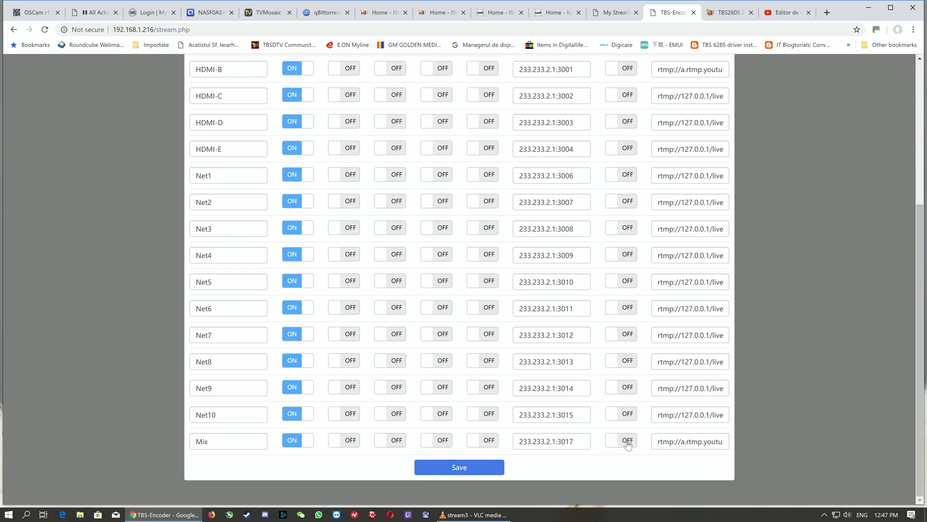
pyautogui.click(620, 442)
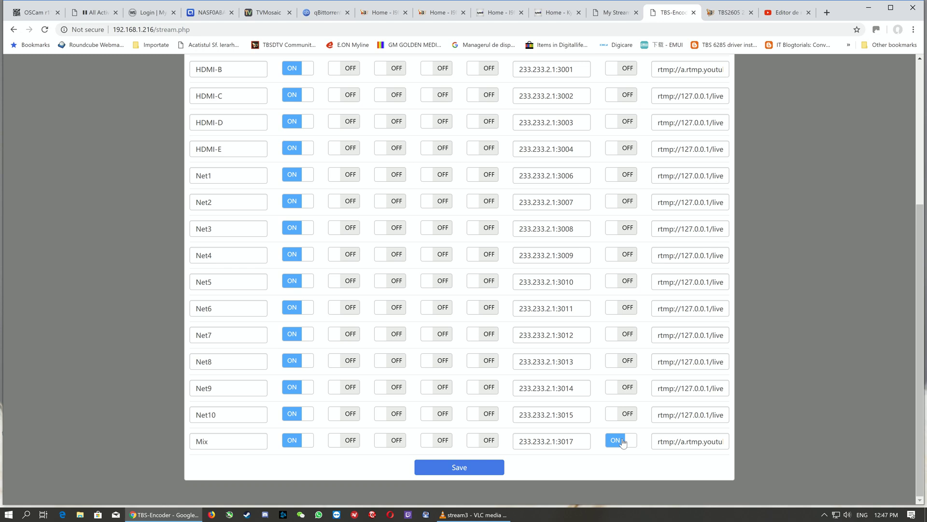
pyautogui.click(620, 441)
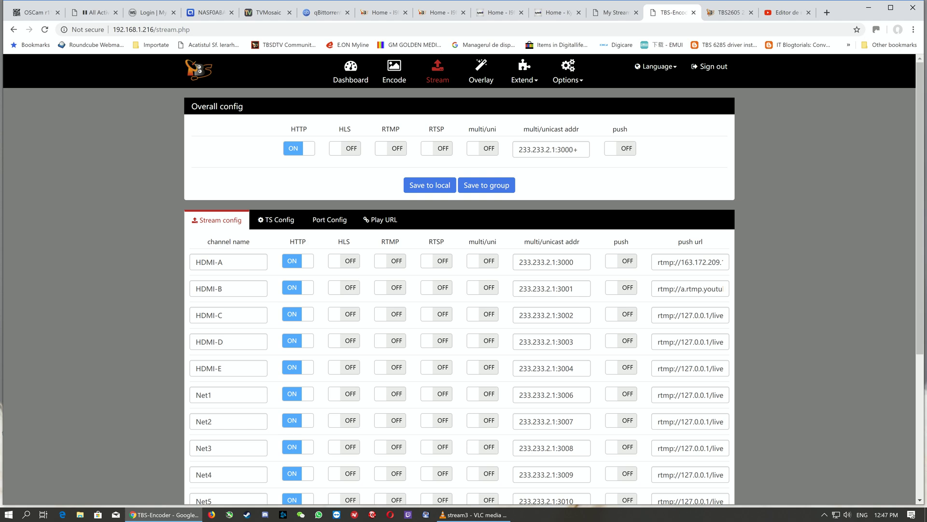
pyautogui.moveTo(458, 331)
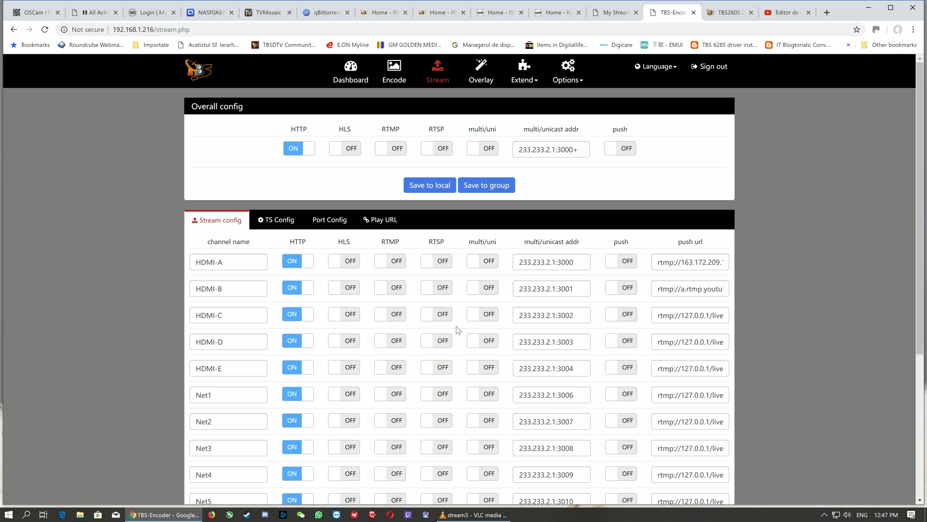
pyautogui.moveTo(461, 333)
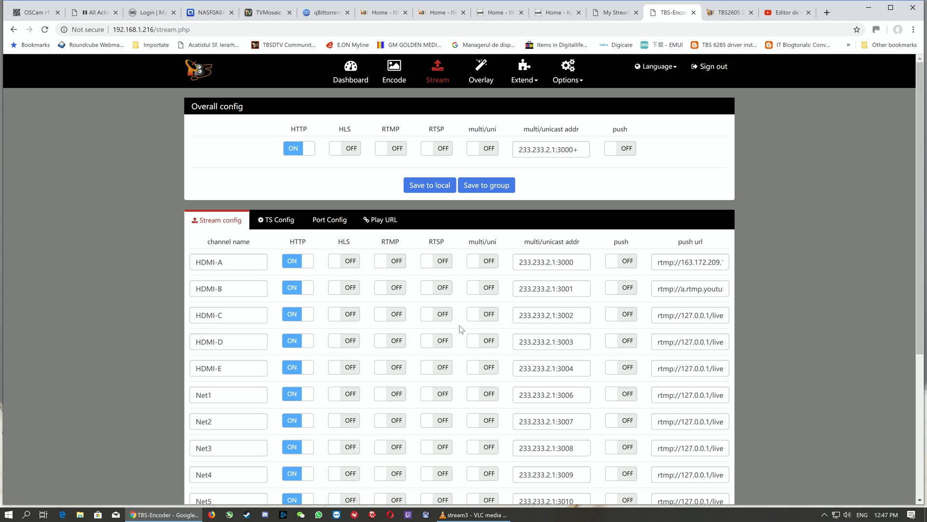
pyautogui.moveTo(456, 332)
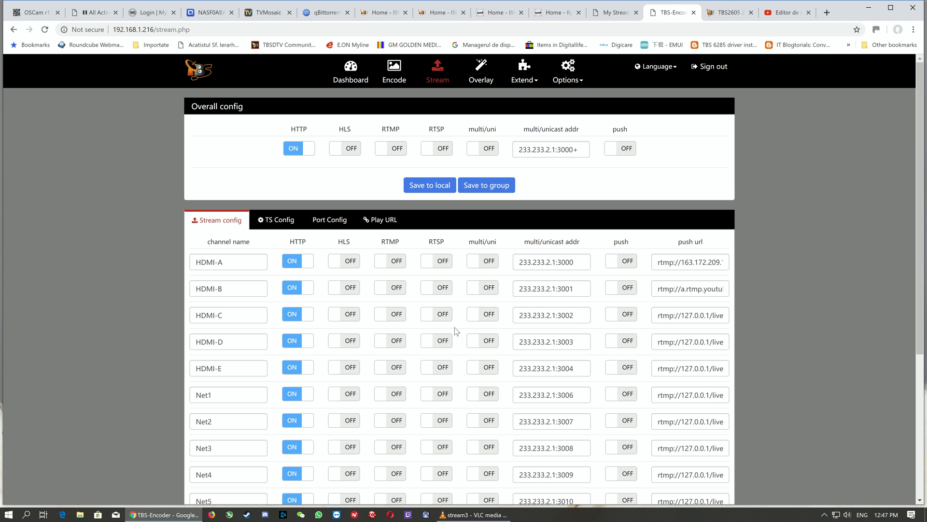
pyautogui.moveTo(431, 302)
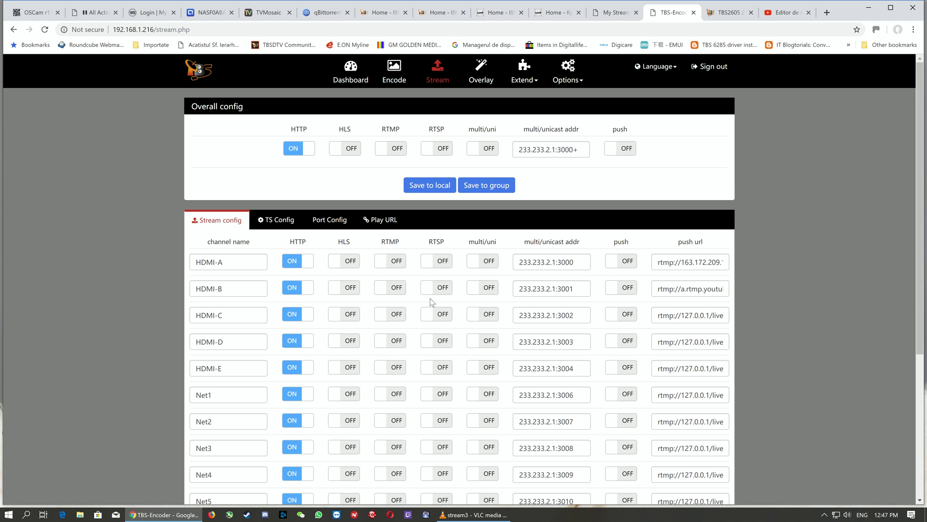
pyautogui.moveTo(441, 241)
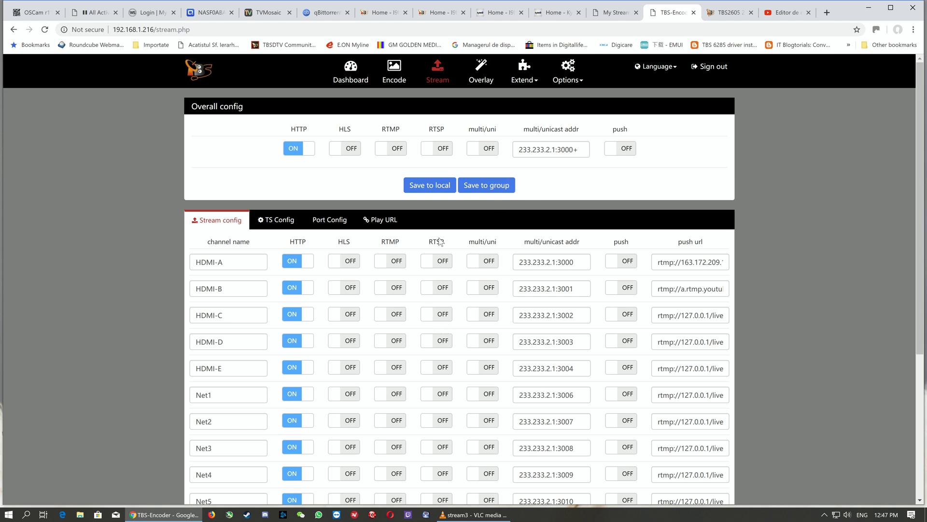
pyautogui.moveTo(417, 253)
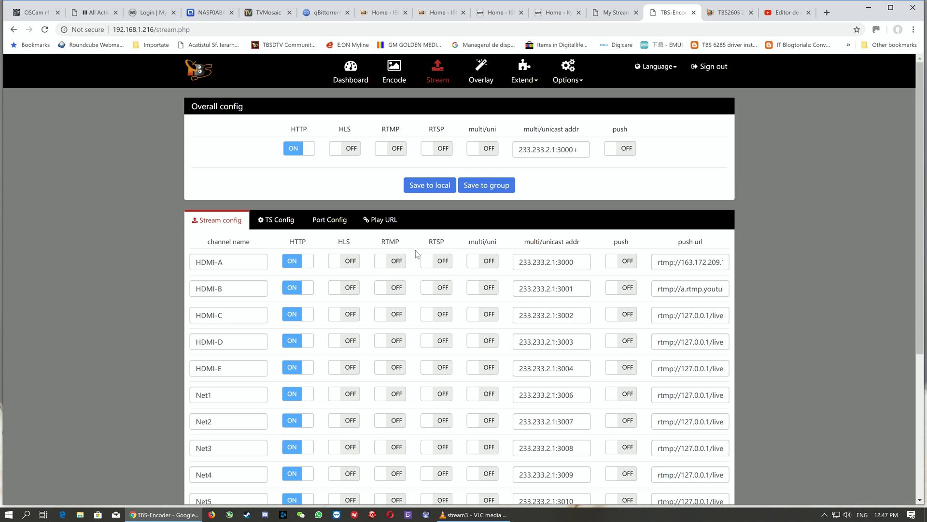
# Show the dashboard's live preview thumbnails for HDMI-A to HDMI-D, HDMI-E (no signal) and Mix.
pyautogui.click(355, 68)
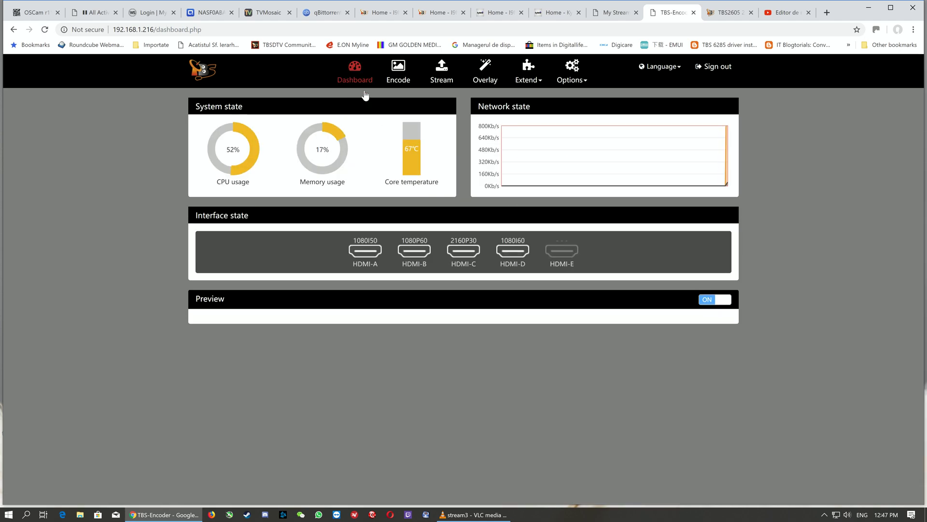
pyautogui.scroll(-3)
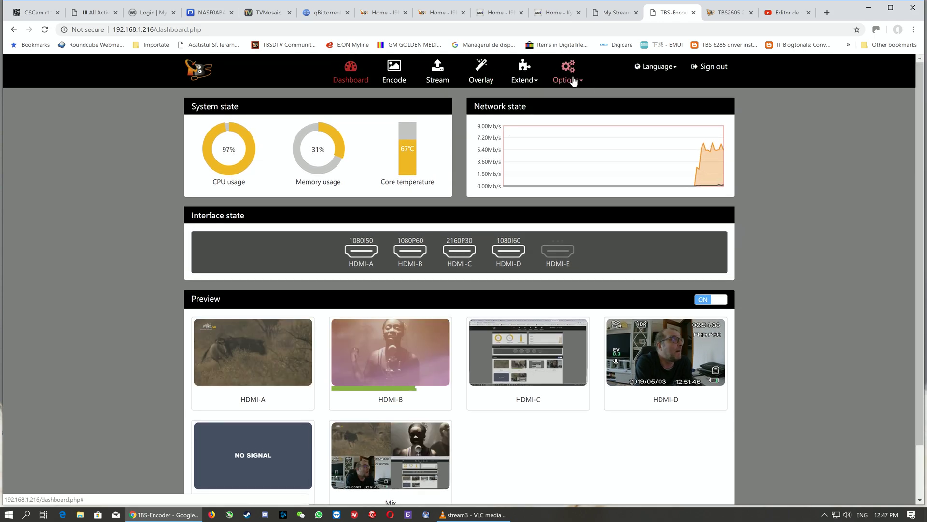
pyautogui.click(568, 68)
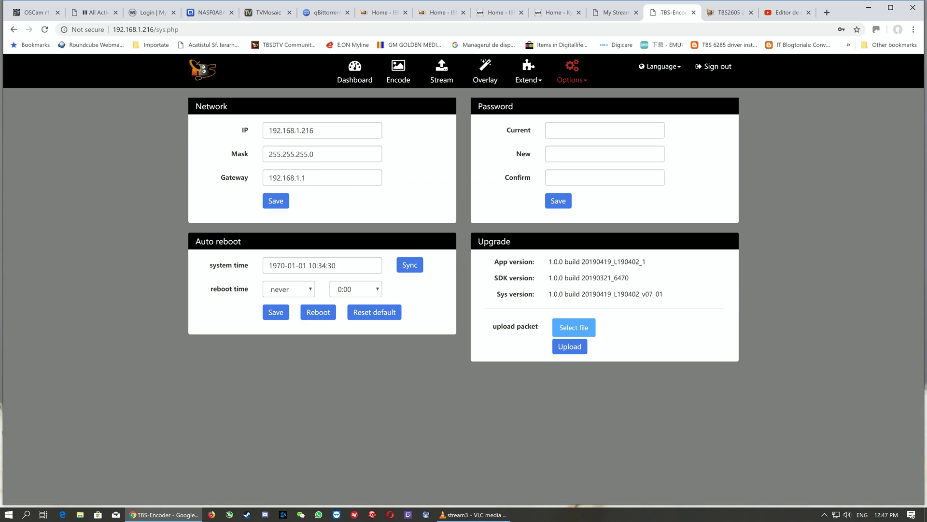
pyautogui.moveTo(317, 284)
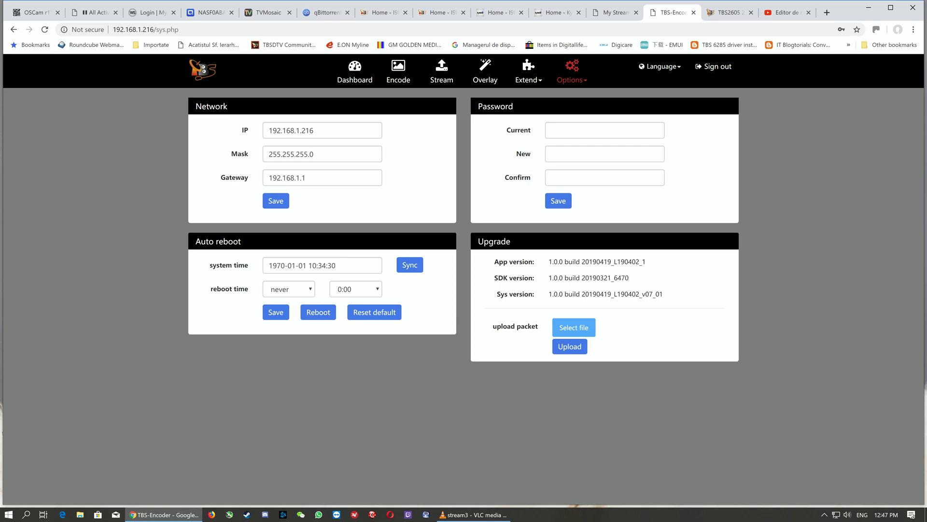
pyautogui.moveTo(336, 248)
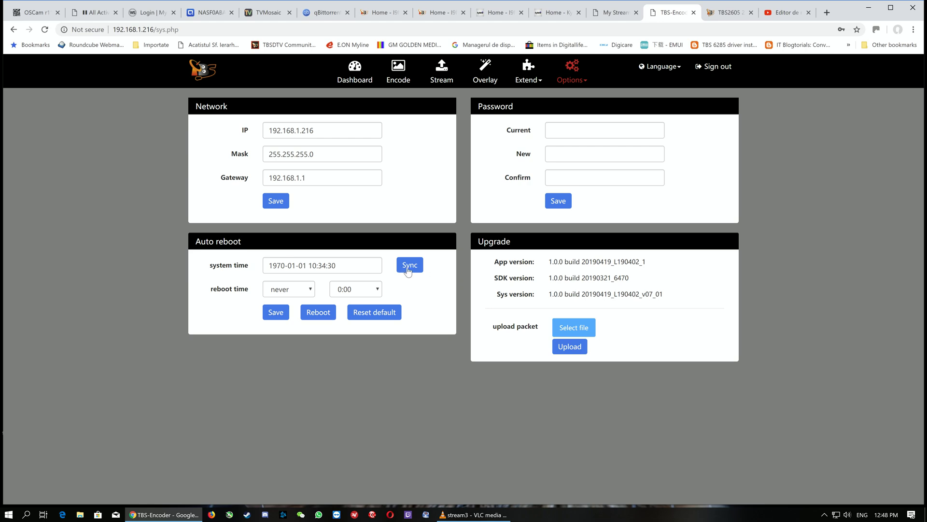
pyautogui.click(410, 265)
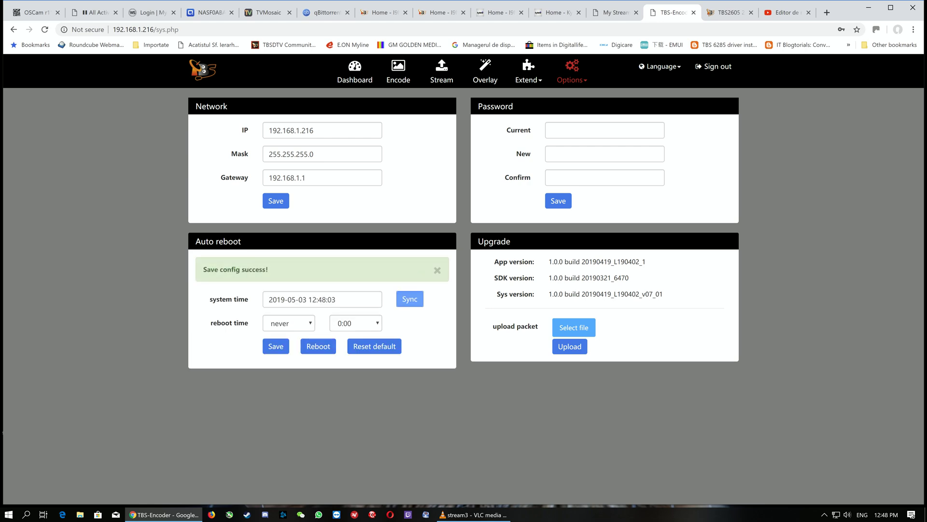
pyautogui.click(437, 270)
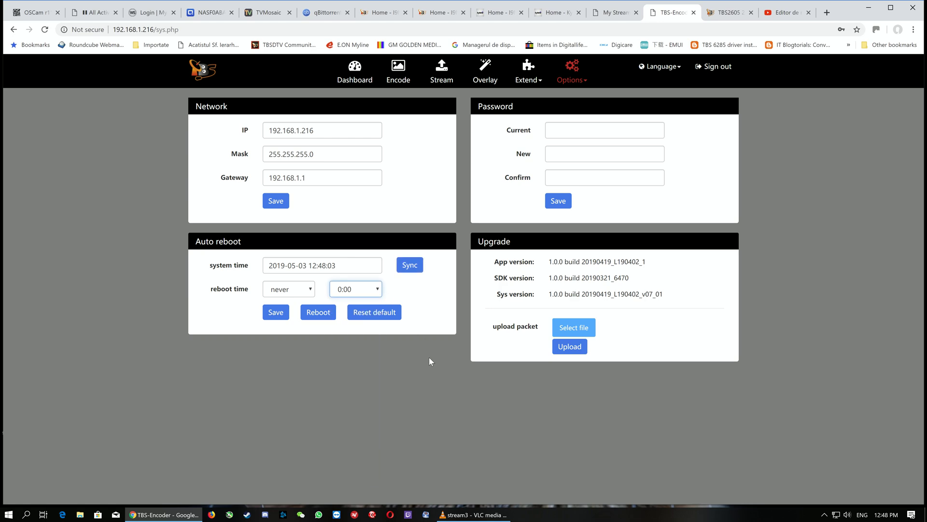
pyautogui.moveTo(538, 303)
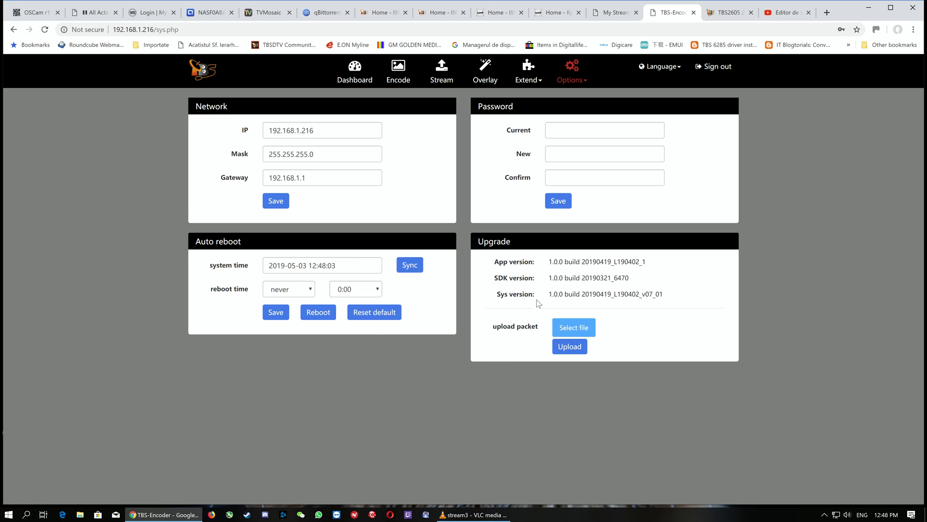
# Highlight the firmware version details in the Upgrade section.
pyautogui.click(604, 129)
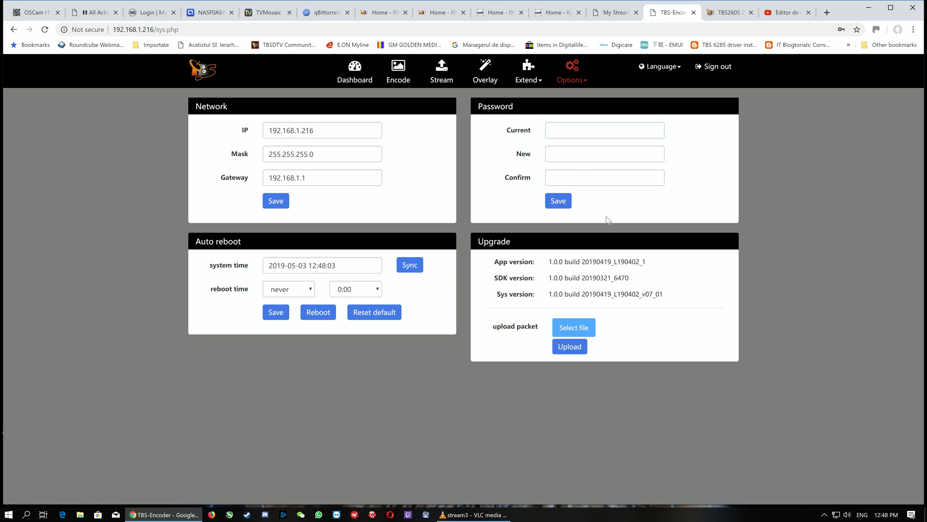
pyautogui.moveTo(499, 261); pyautogui.dragTo(597, 277)
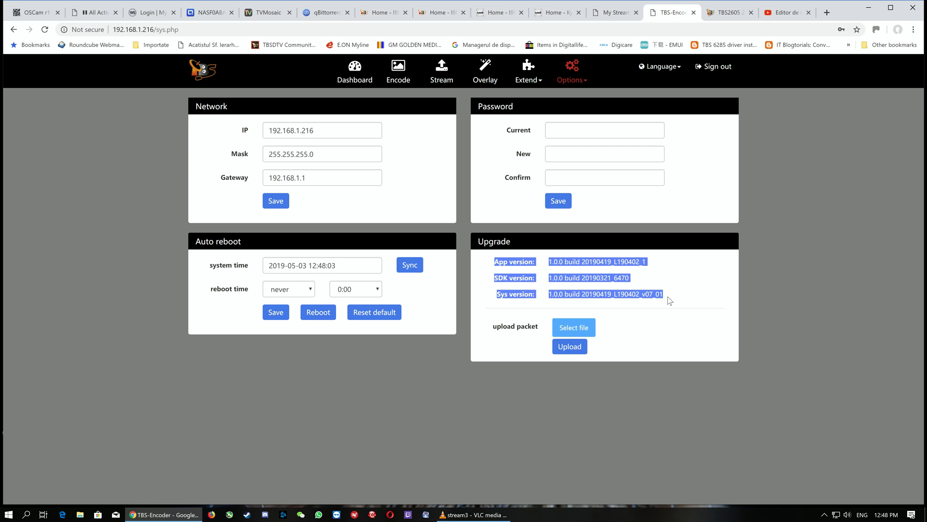
pyautogui.moveTo(577, 329)
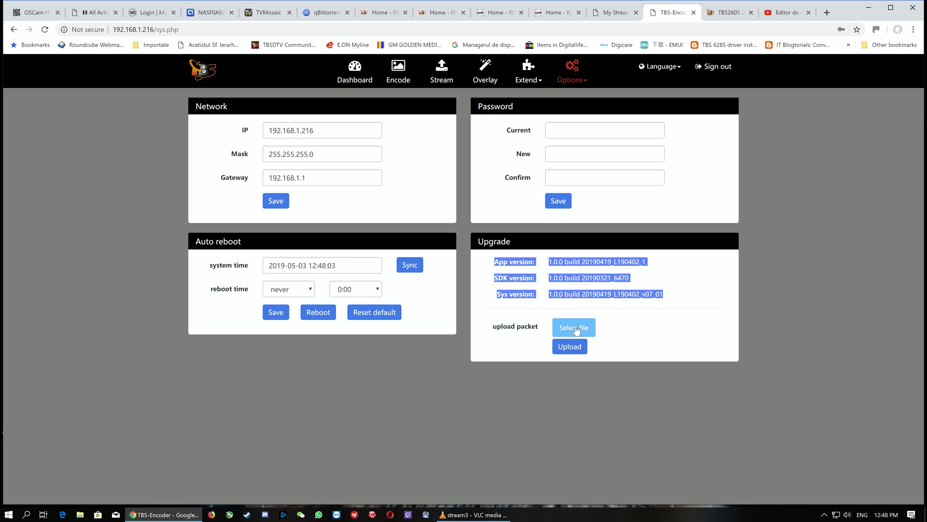
pyautogui.moveTo(517, 427)
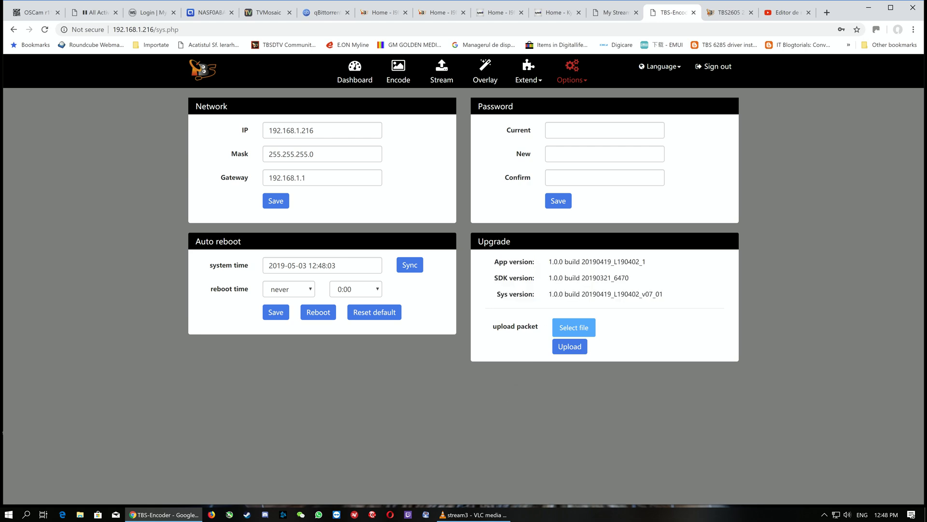
pyautogui.moveTo(605, 278)
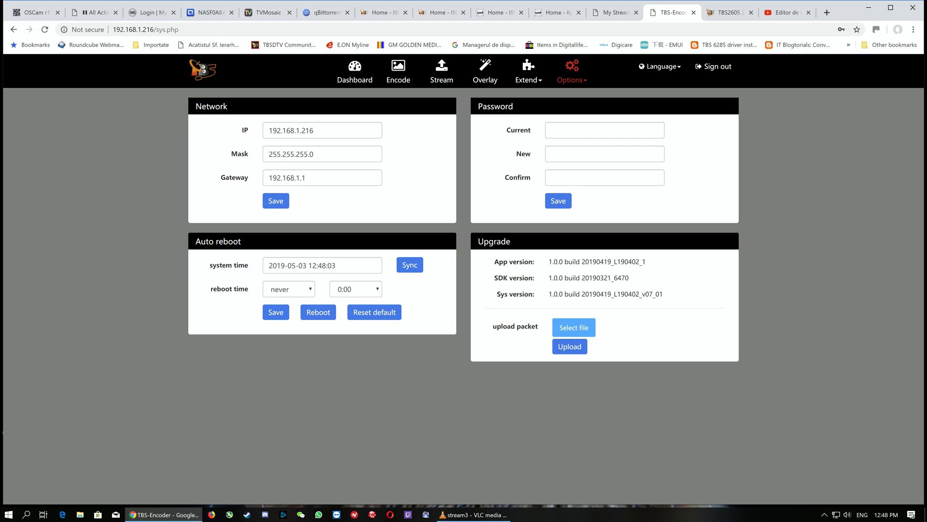
pyautogui.moveTo(524, 286)
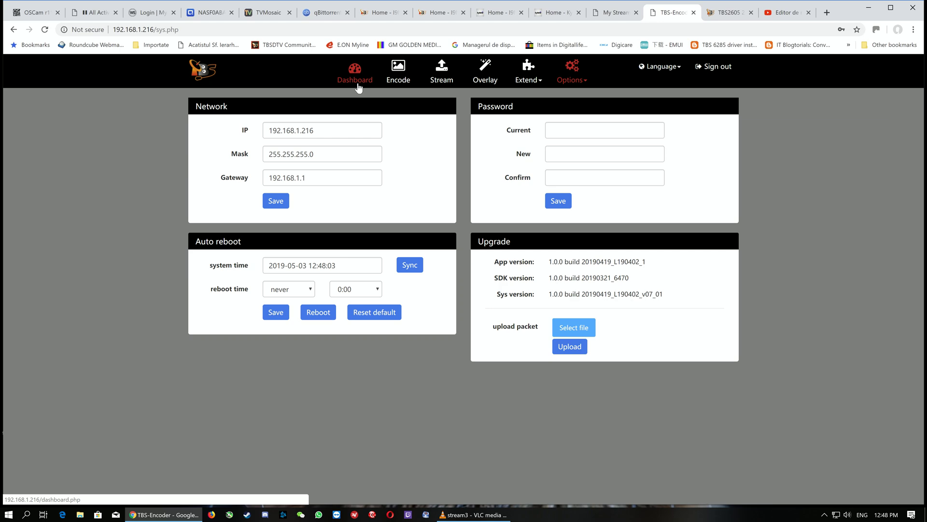
pyautogui.moveTo(361, 81)
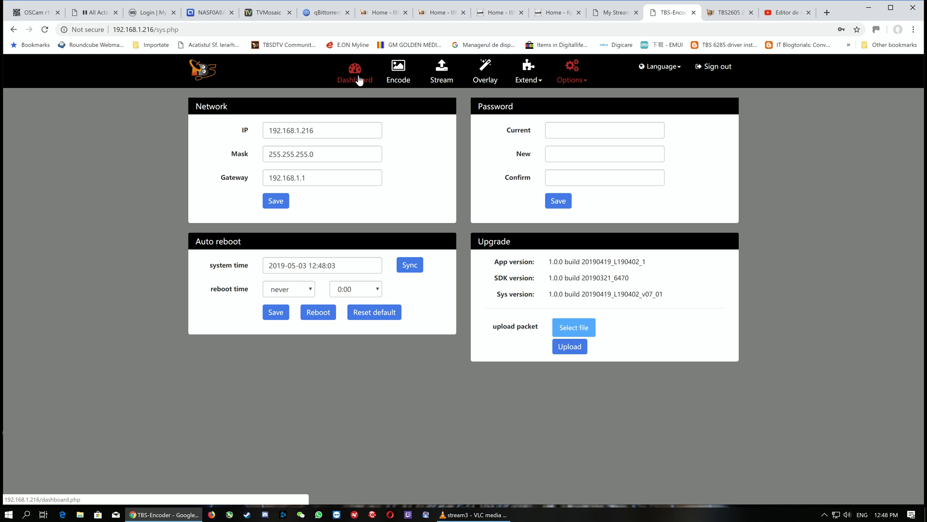
pyautogui.moveTo(361, 77)
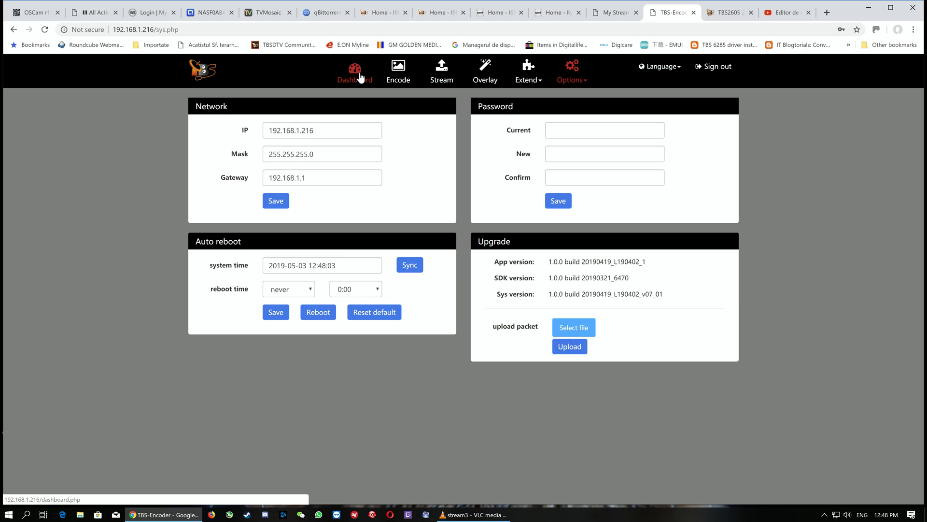
# Watch the dashboard's HDMI and Mix previews with network throughput climbing to around 6 Mb/s.
pyautogui.click(354, 70)
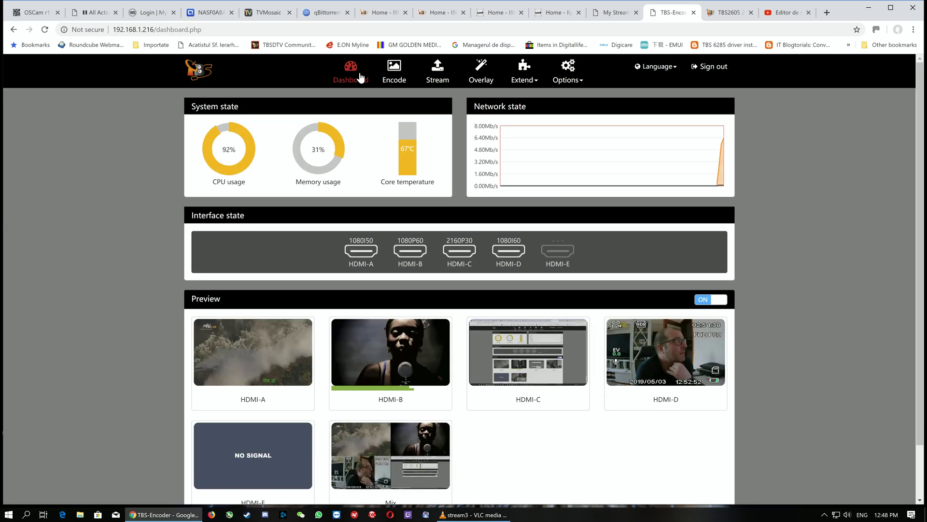
pyautogui.scroll(-3)
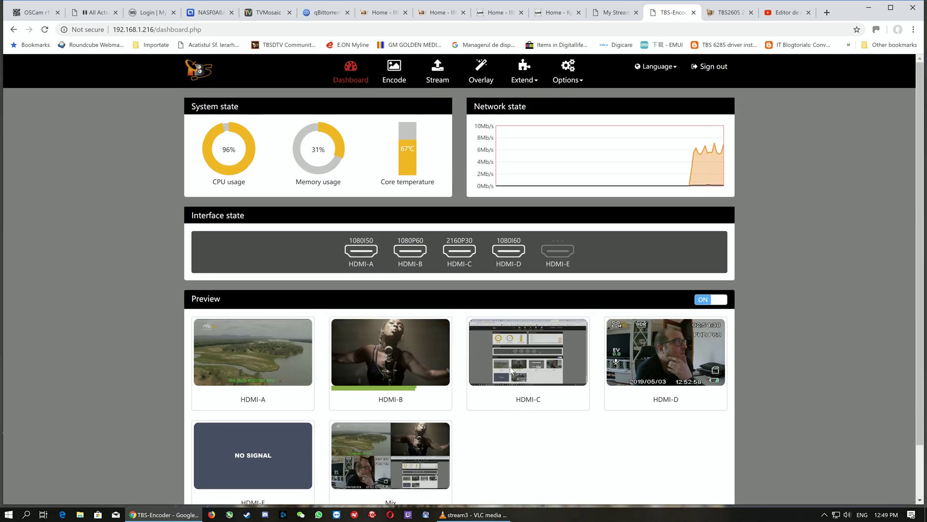
pyautogui.scroll(-3)
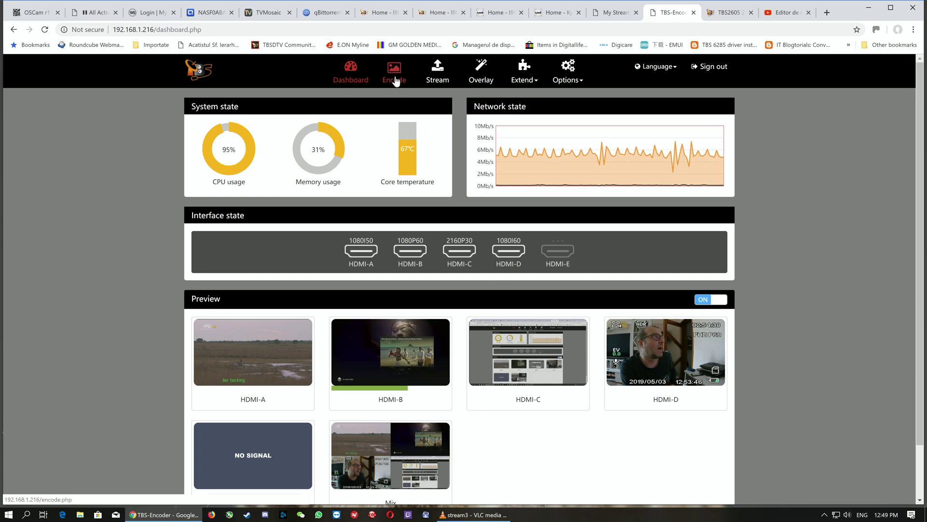
pyautogui.click(394, 68)
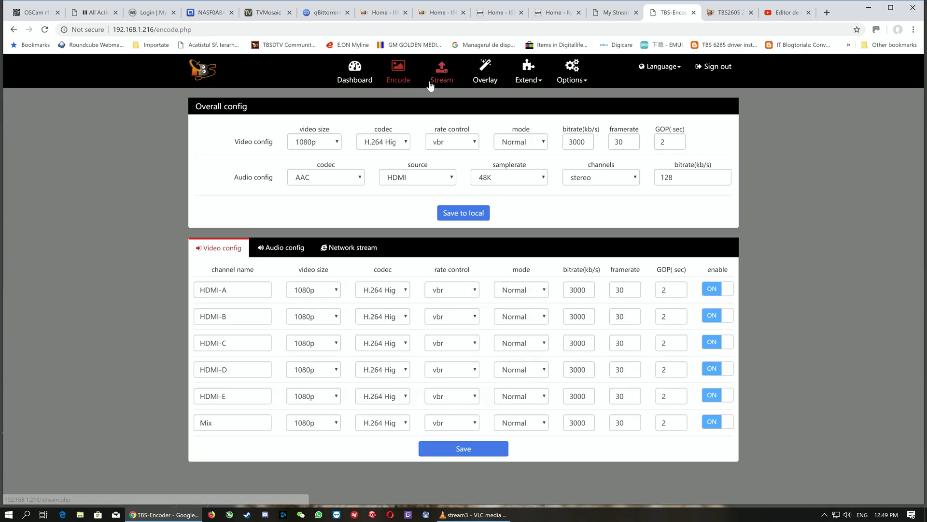
pyautogui.click(441, 70)
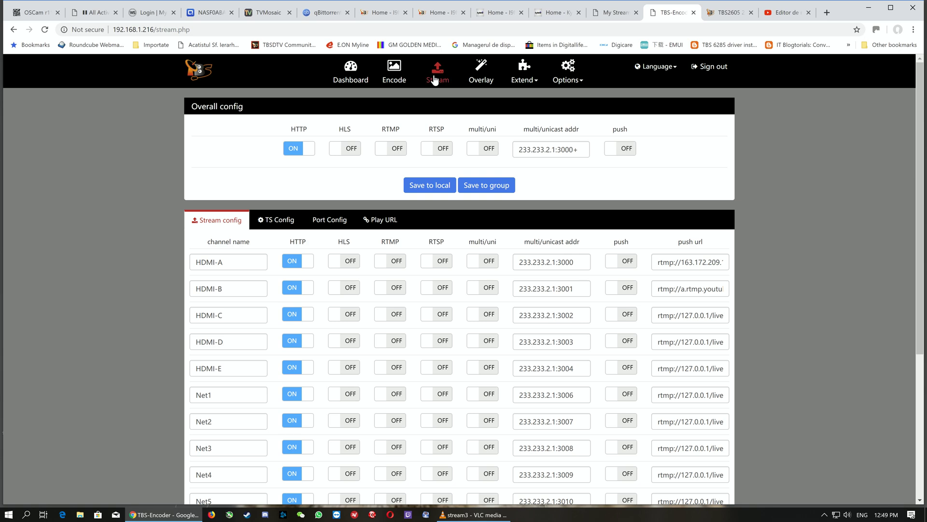
pyautogui.moveTo(436, 82)
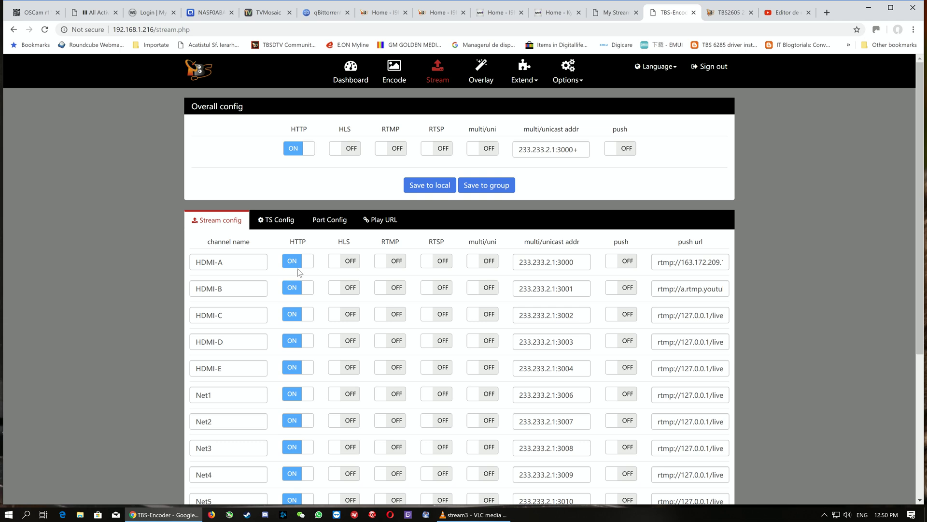
pyautogui.moveTo(645, 274)
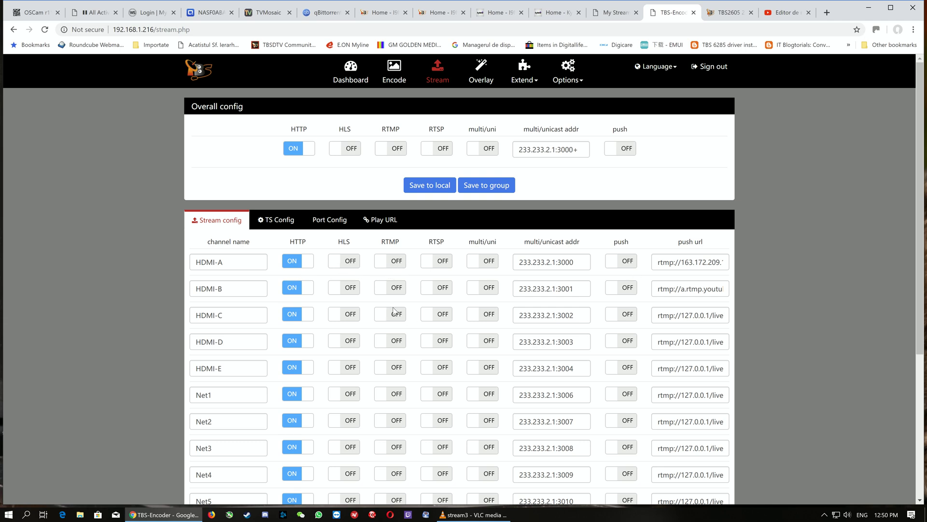
pyautogui.scroll(-3)
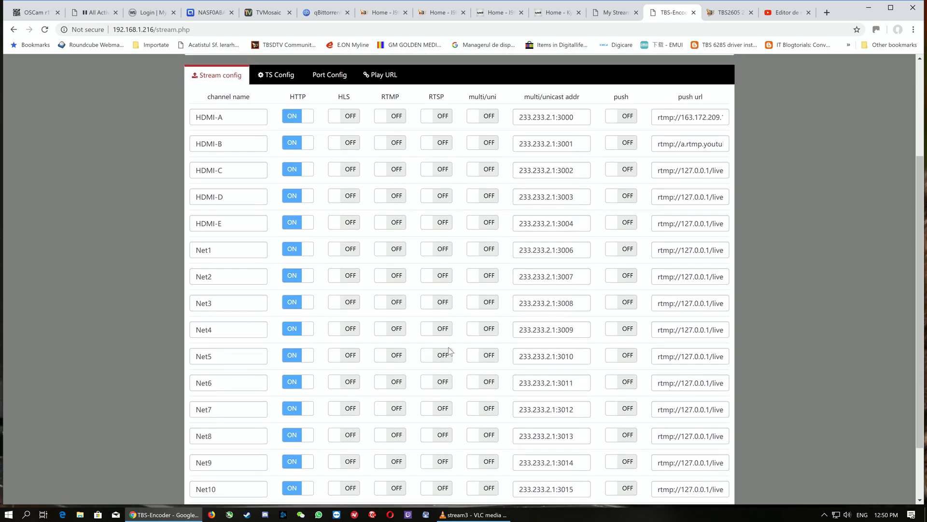
pyautogui.scroll(-3)
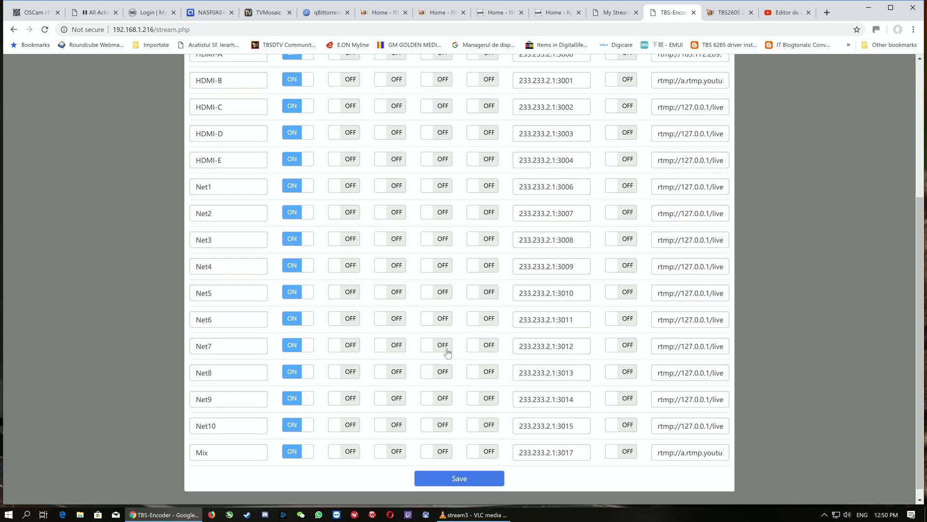
pyautogui.scroll(3)
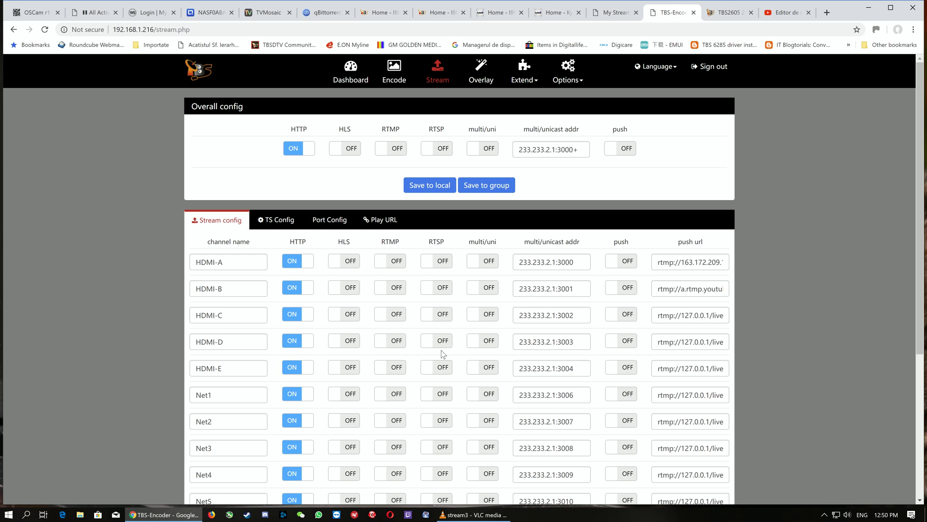
pyautogui.click(351, 71)
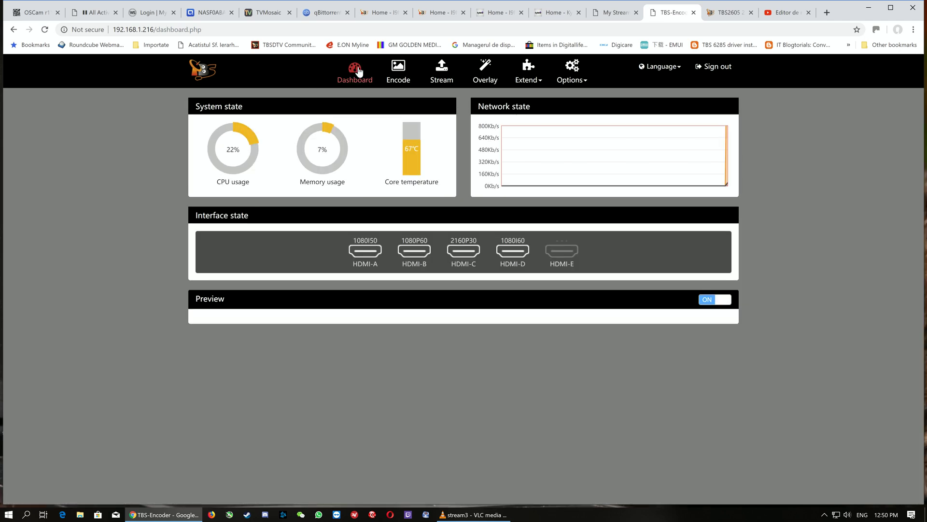